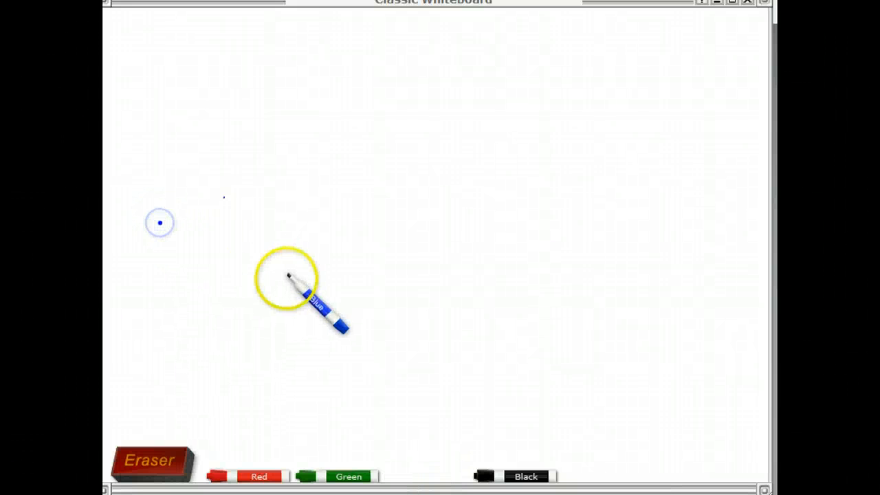
- Write the blue heading 'Chapter 5 - Focus the groups attention'
text(Cha)
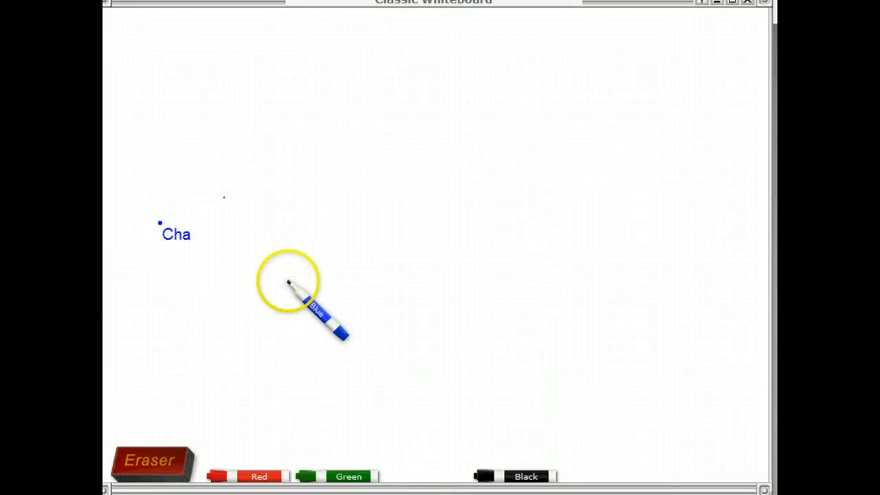
text(pter 5)
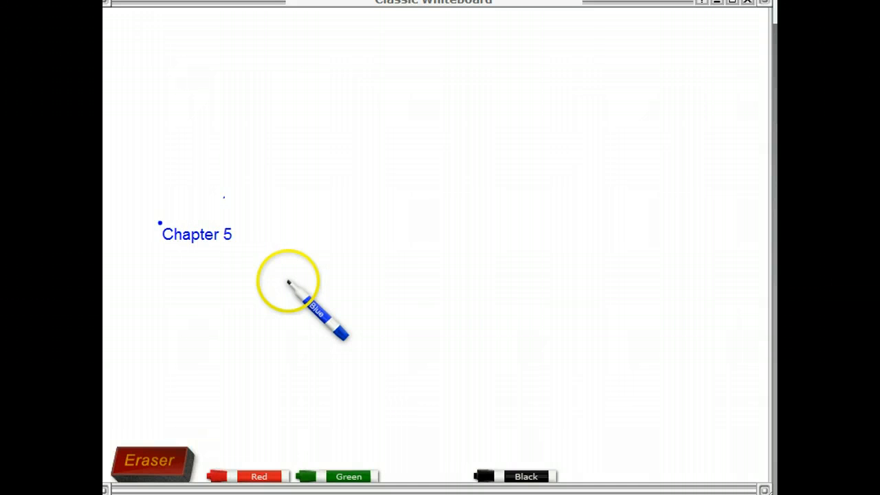
text(-)
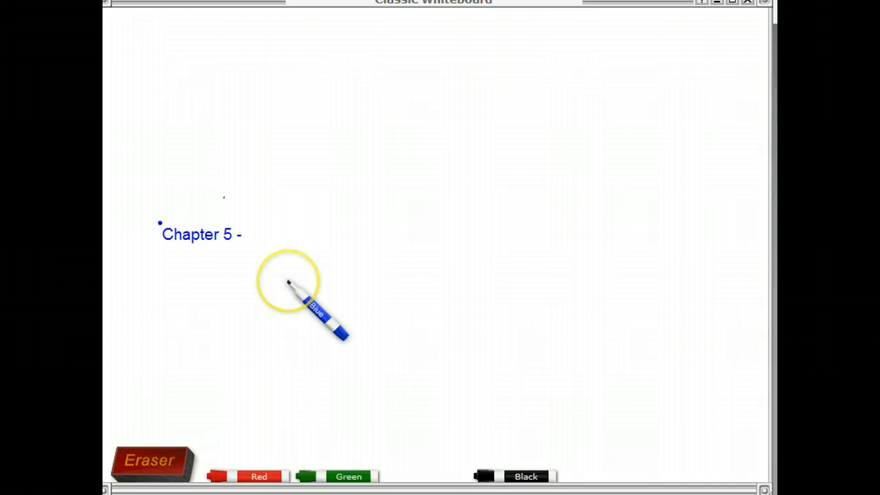
text(Focu)
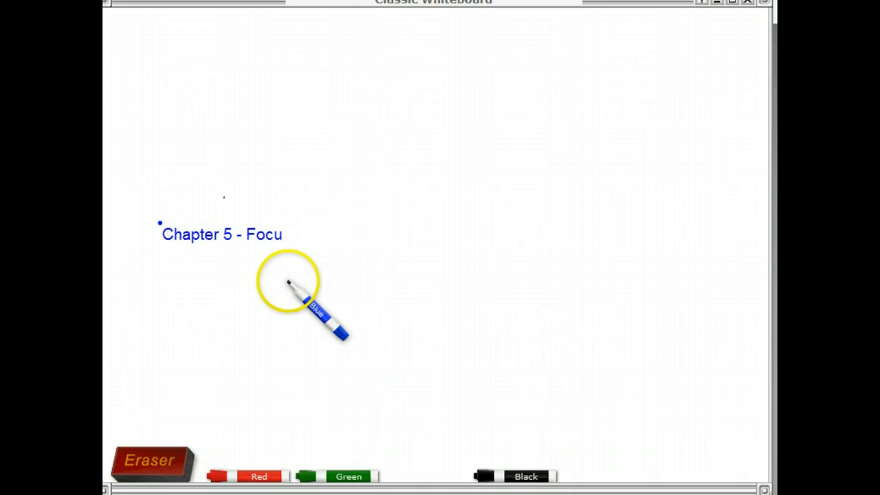
text(s the group)
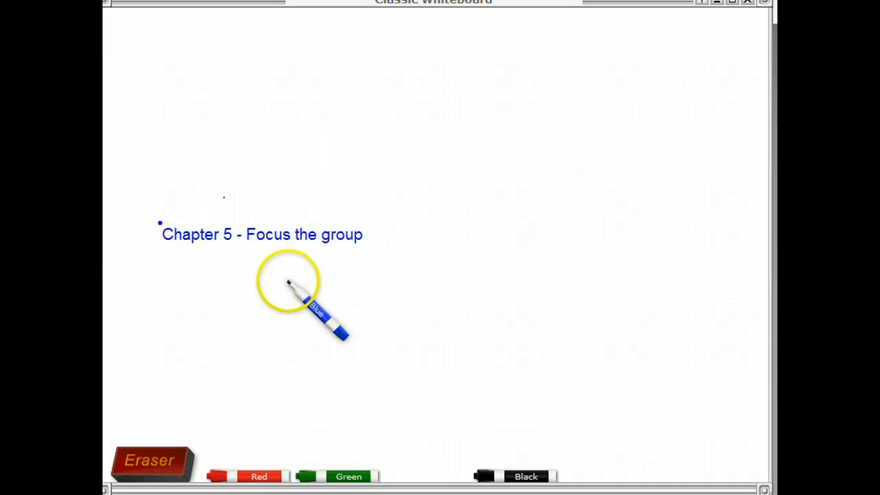
text(s attention.)
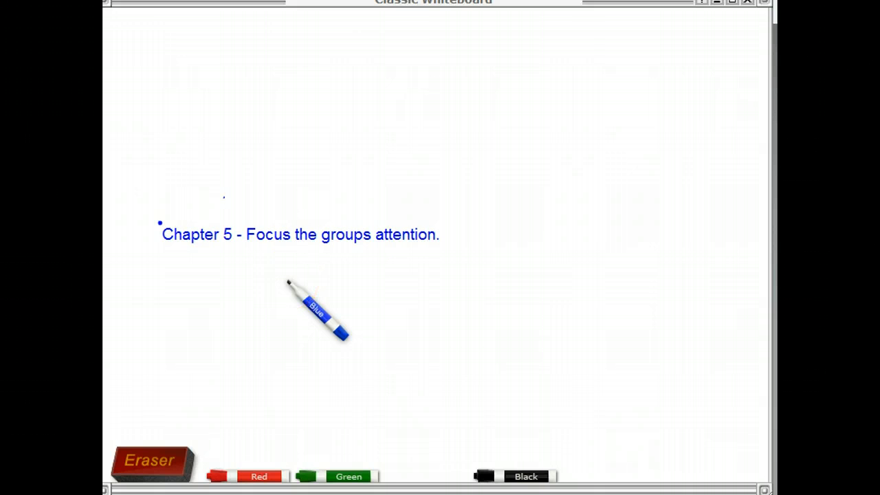
- Write the blue note lines about the facilitator writing down the group's feedback
text(When a trained facilitator)
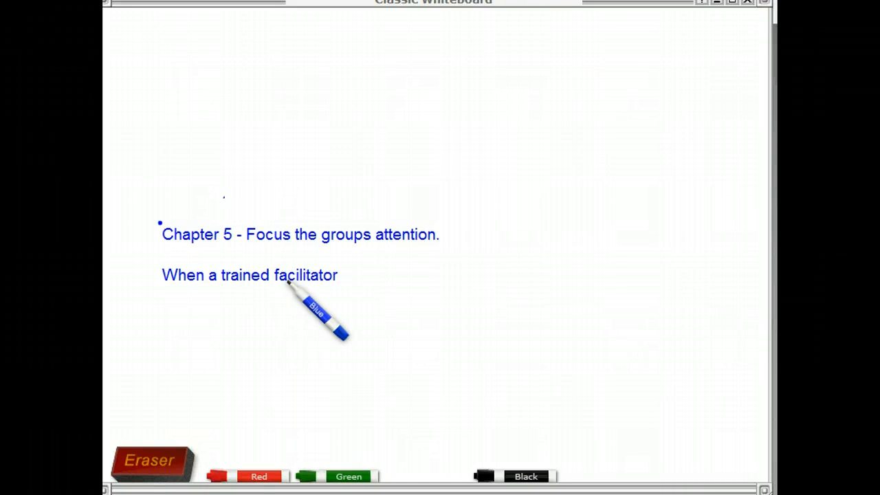
text(writ)
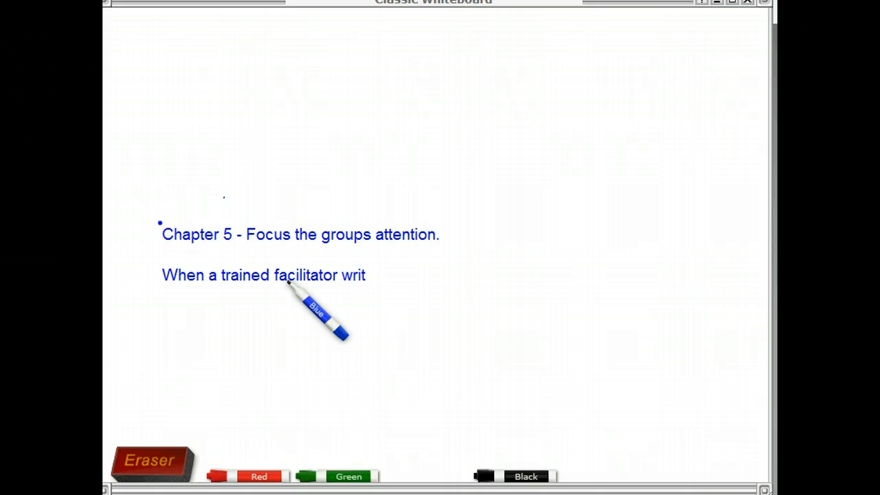
text(es down the)
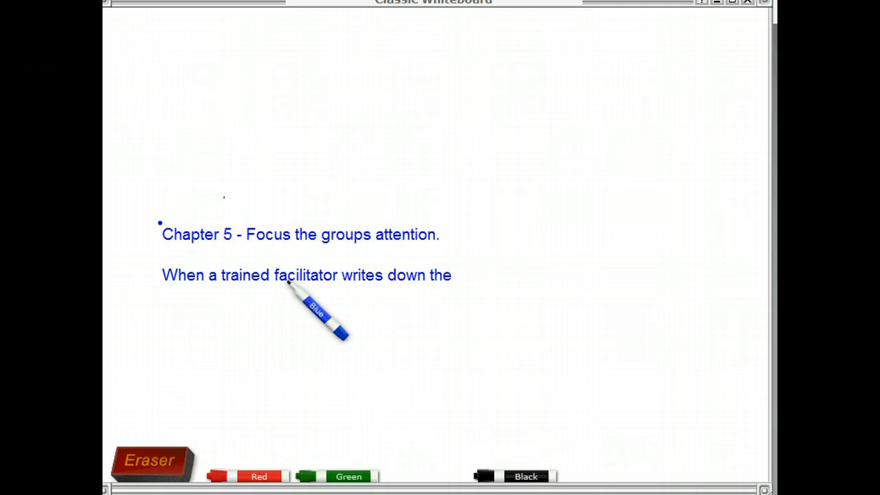
text(groups words, the group gets feed)
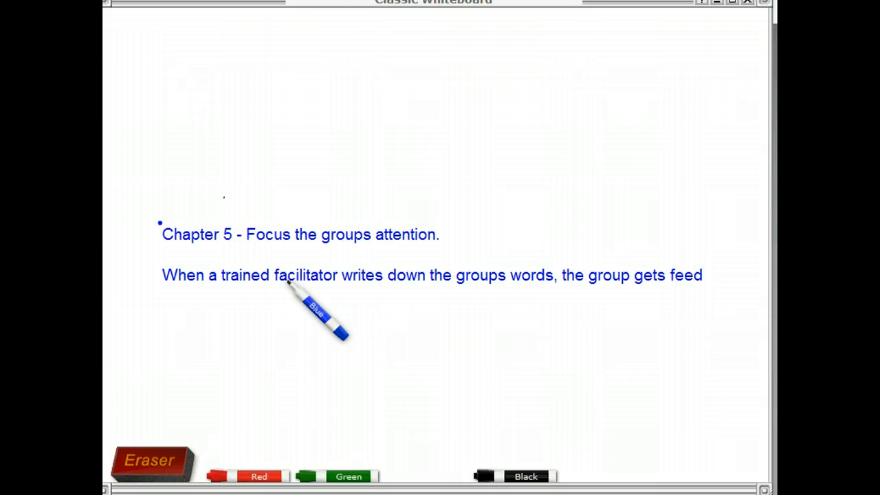
text(back.)
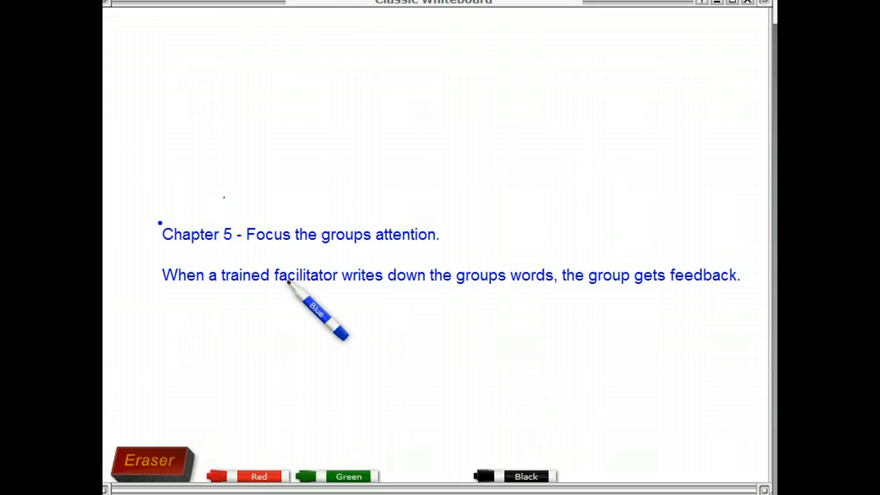
text(F)
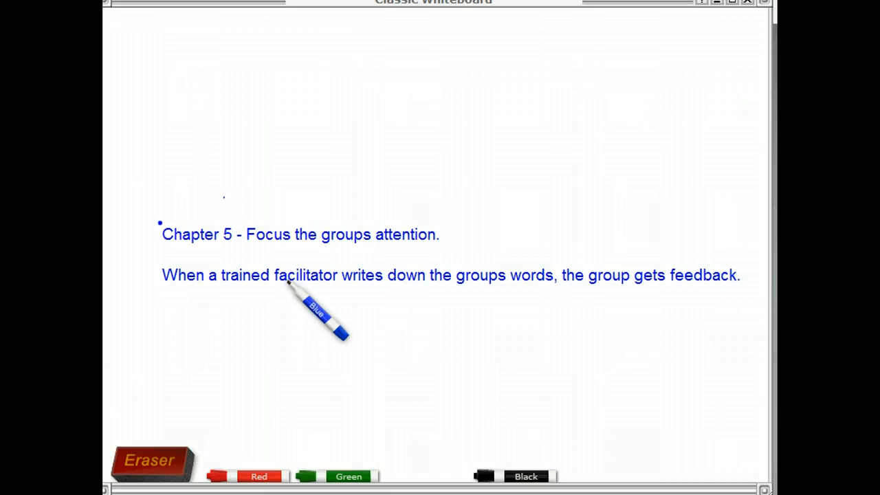
text(Visualizatio)
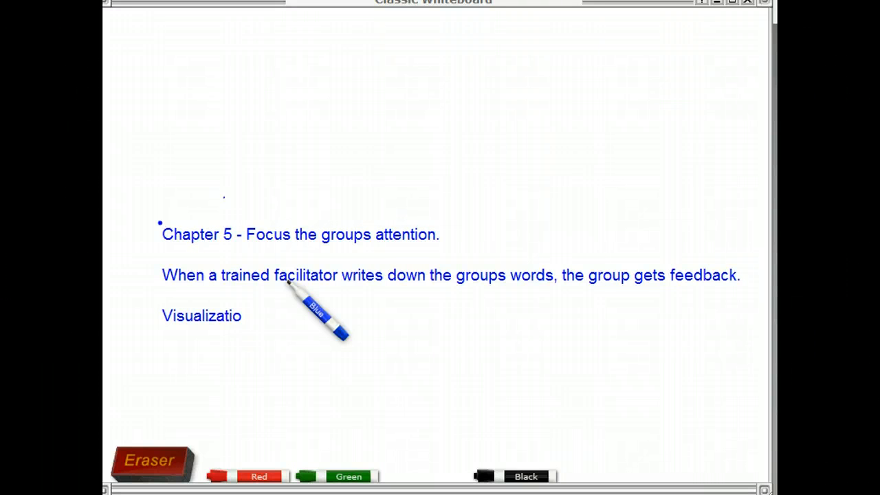
text(n of our wo)
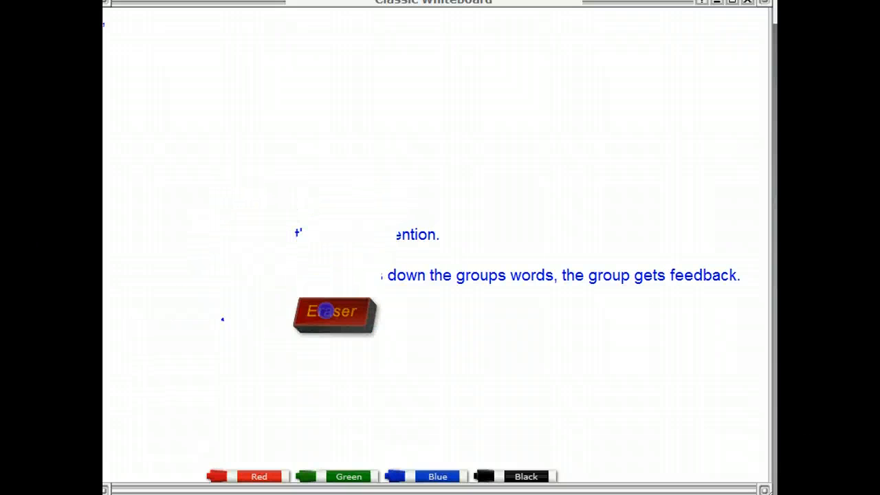
- Drag the eraser across the blue Chapter 5 heading and feedback text
drag(333, 313, 189, 292)
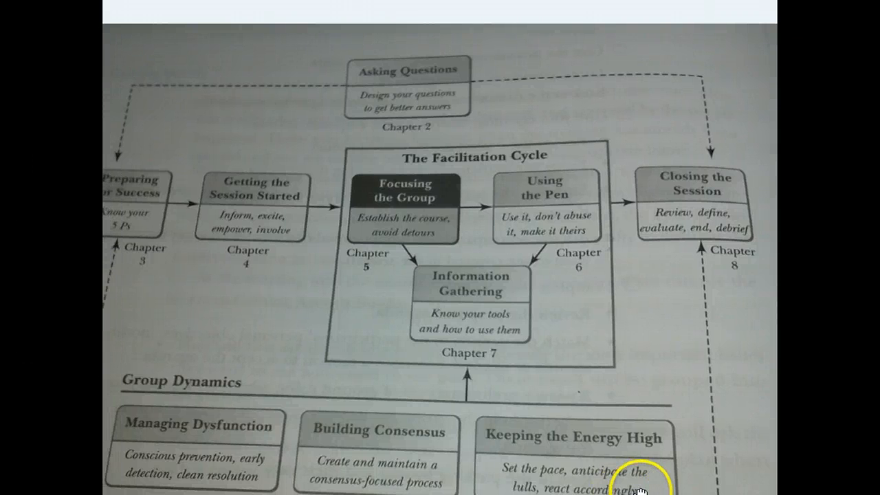
mouse_move(634, 438)
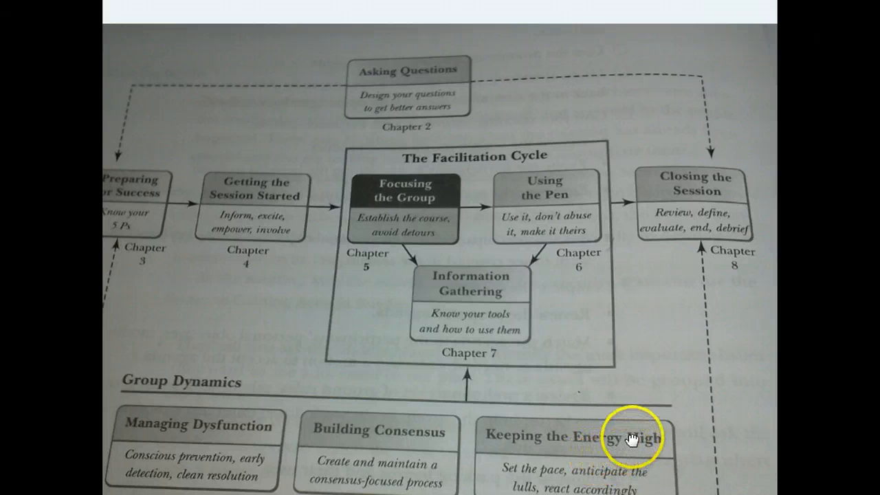
mouse_move(507, 401)
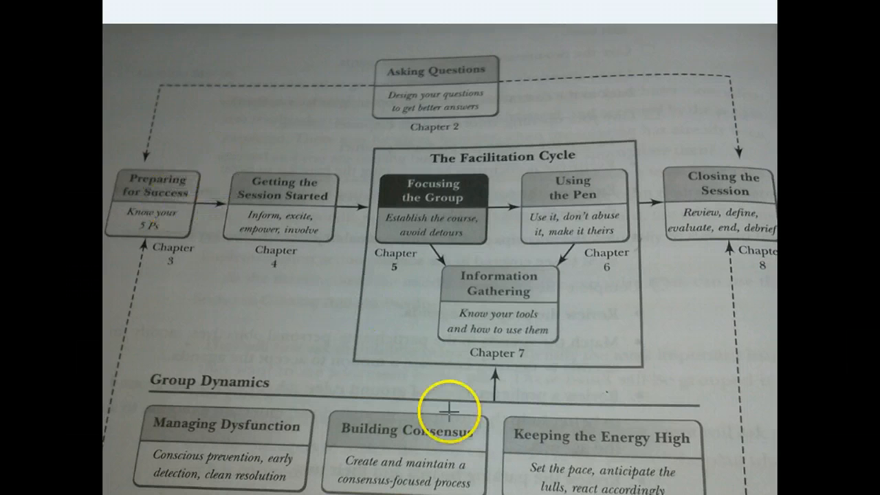
mouse_move(765, 267)
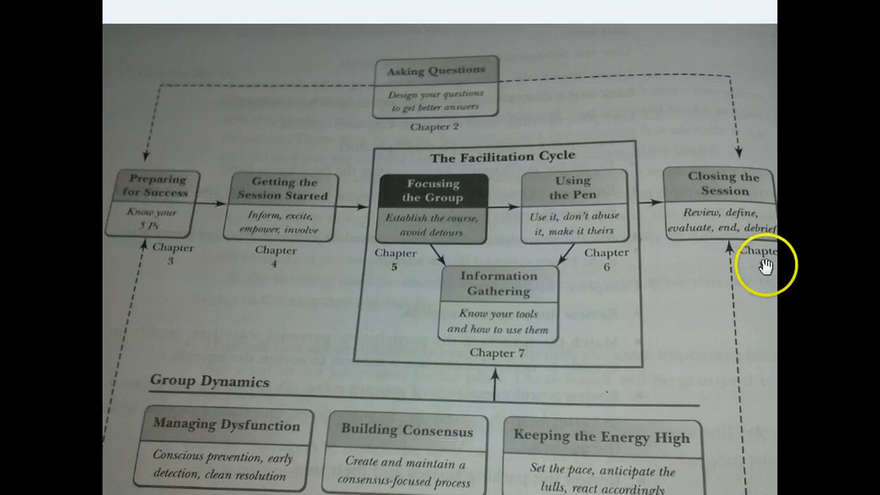
mouse_move(145, 175)
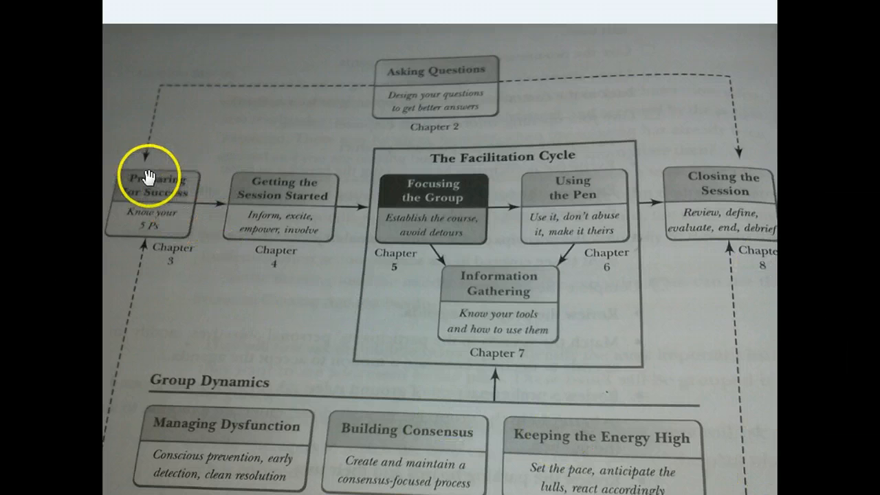
mouse_move(309, 474)
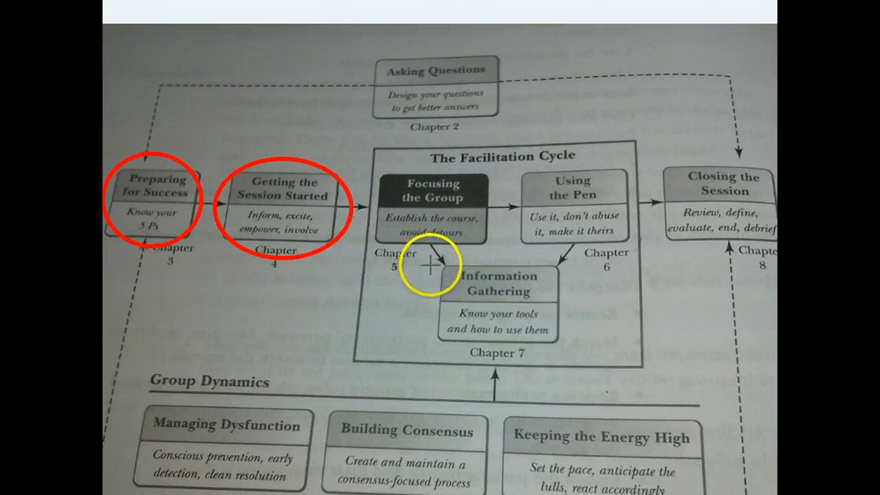
mouse_move(512, 134)
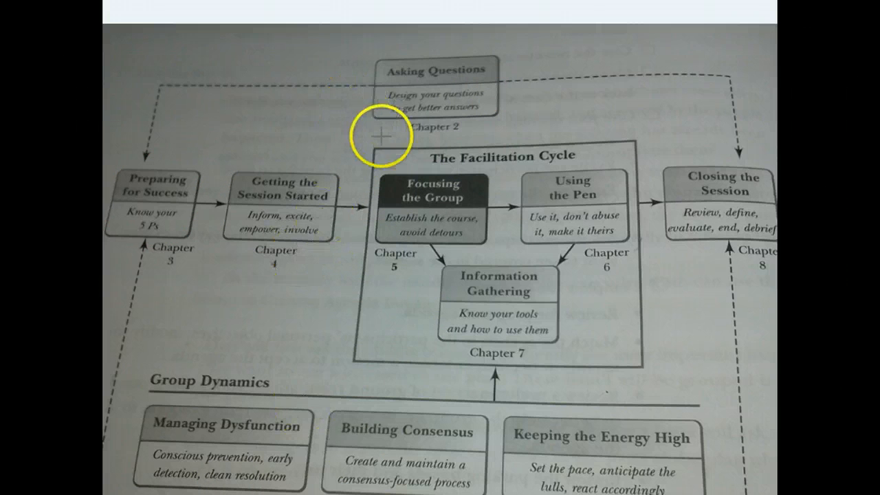
- Dismiss the Facilitation Cycle diagram to get back to the cleared whiteboard
drag(381, 137, 632, 354)
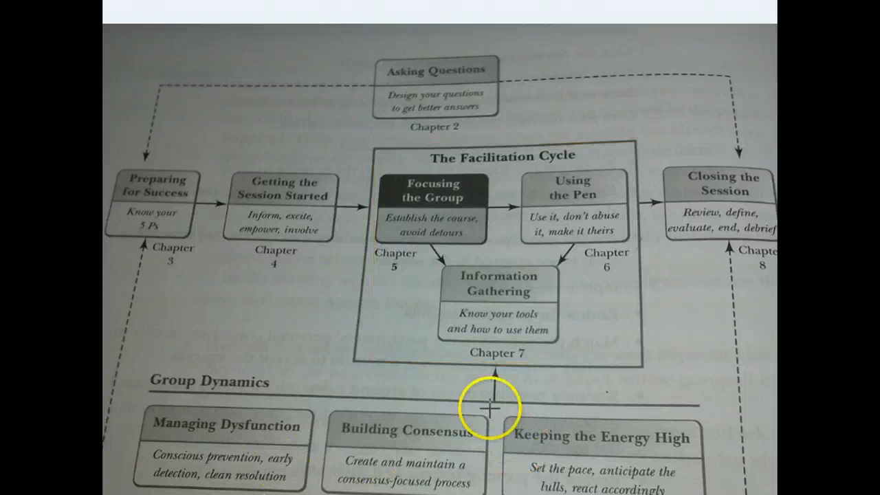
mouse_move(372, 368)
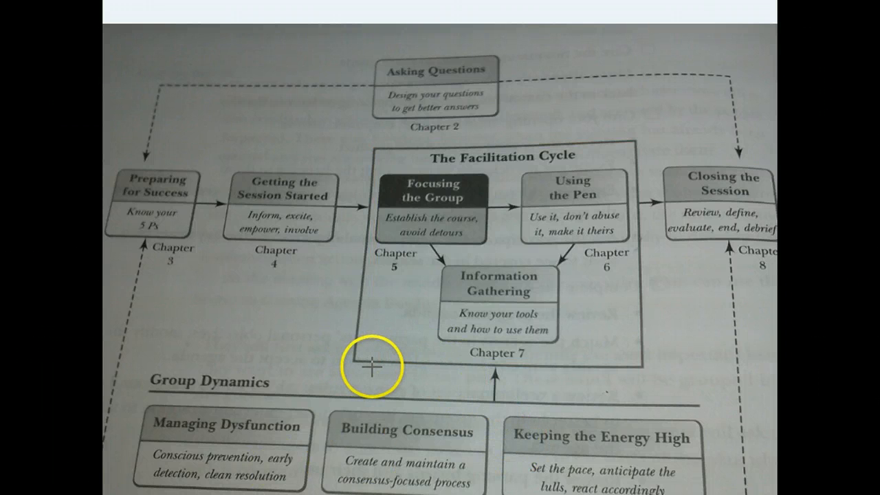
mouse_move(570, 378)
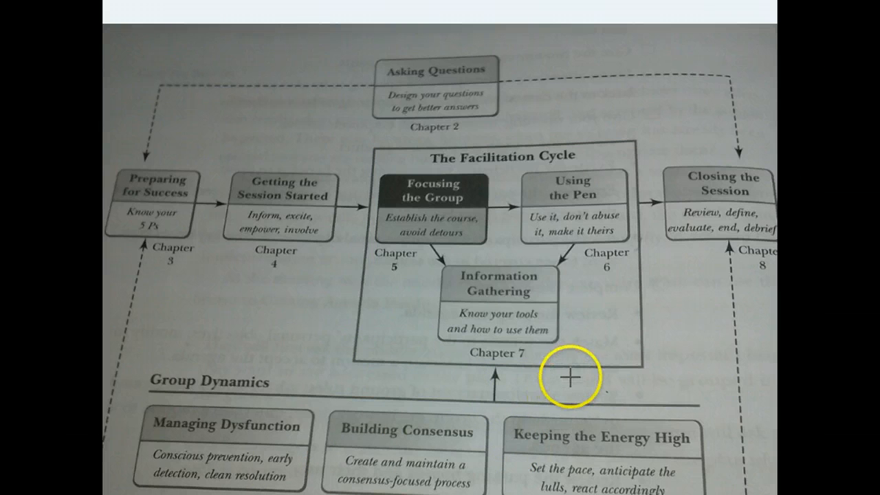
mouse_move(582, 403)
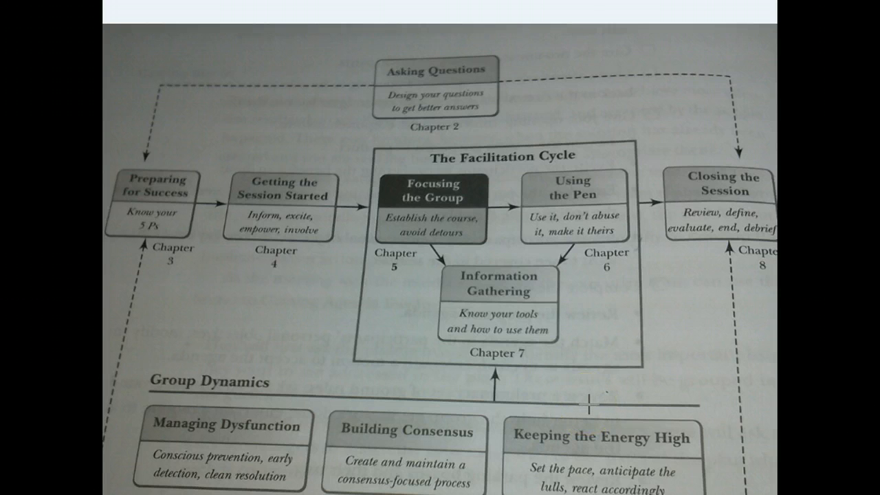
mouse_move(589, 405)
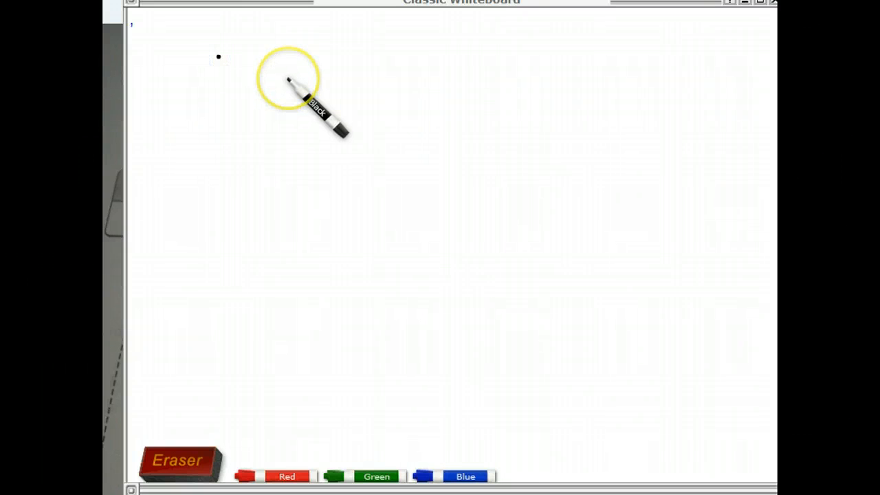
- Write the black heading 'Chapter 5 Focusing the Group'
text(Chapte)
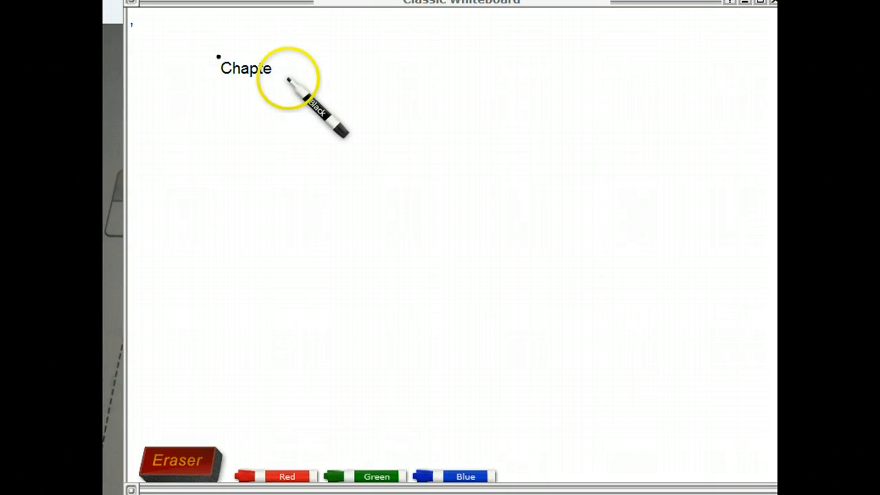
text(r 5)
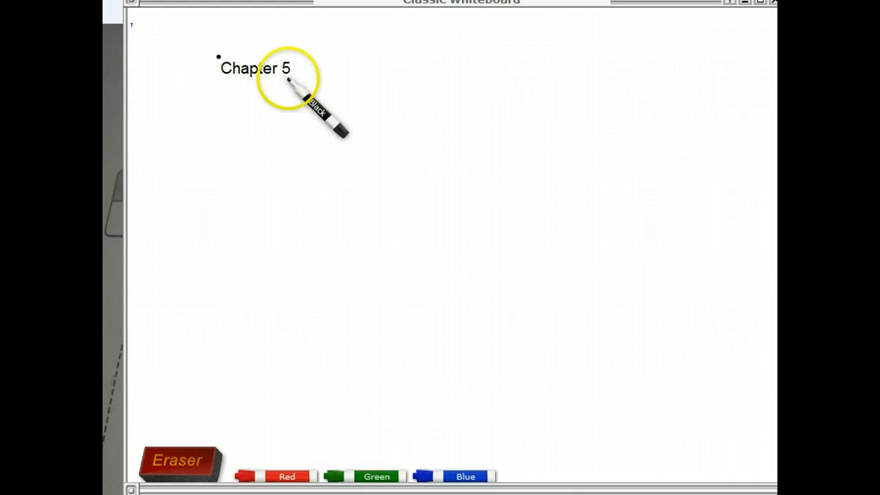
text(Focusing the Group)
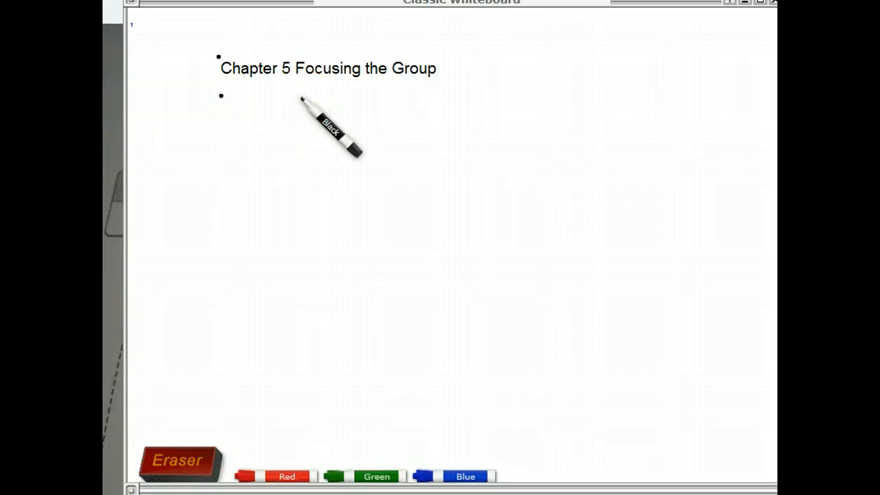
- Add the bullet 'Page 80 -- Secrets to Using Checkpoints:'
text(Page 8)
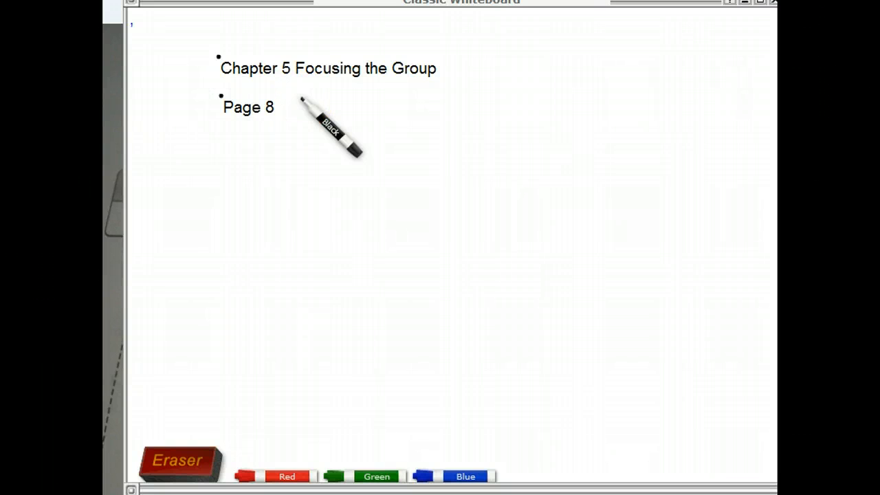
text(0 --)
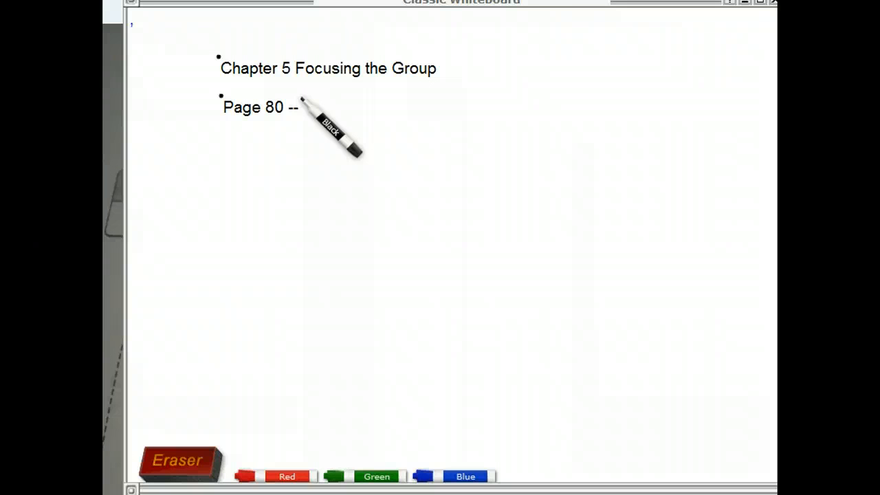
text(S)
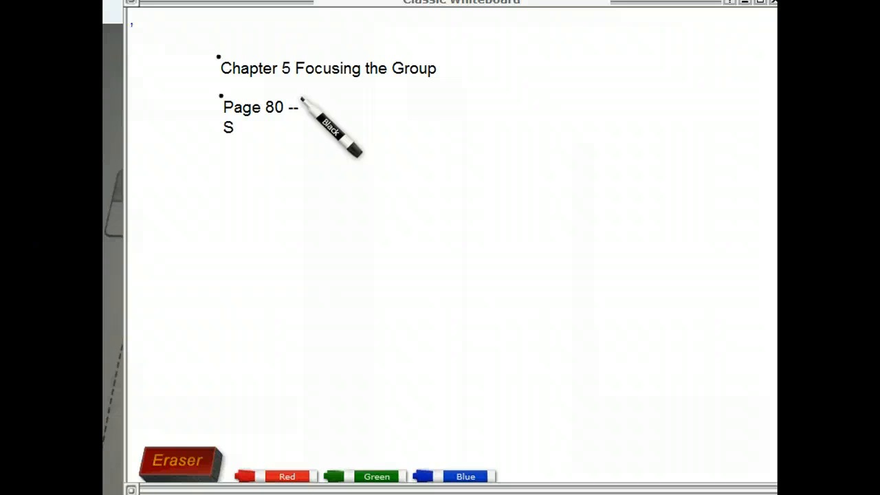
text(ecrets)
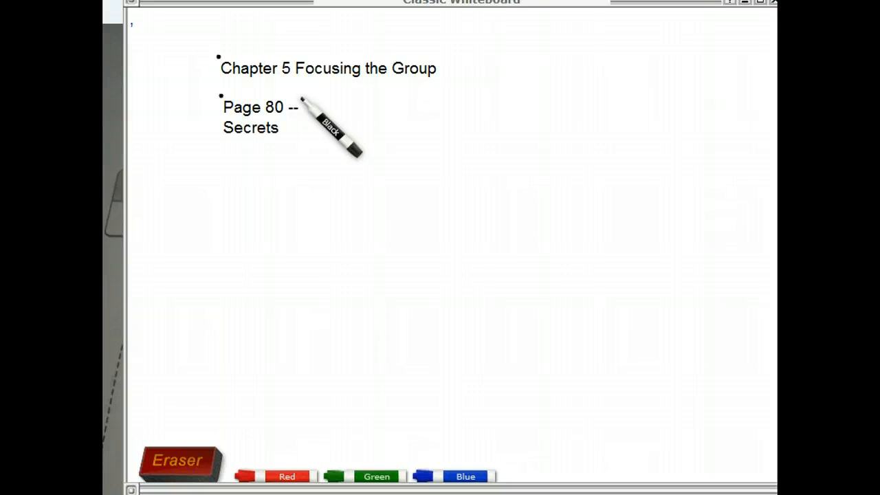
text(to Using)
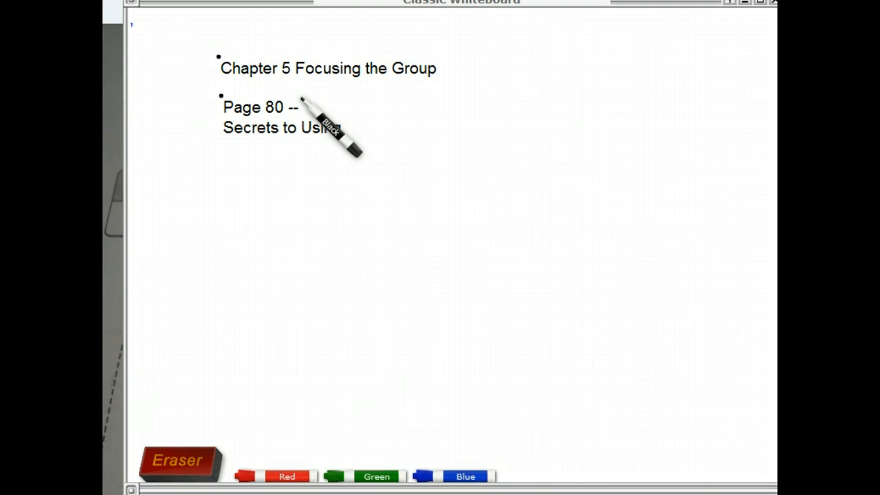
text(Checkpo)
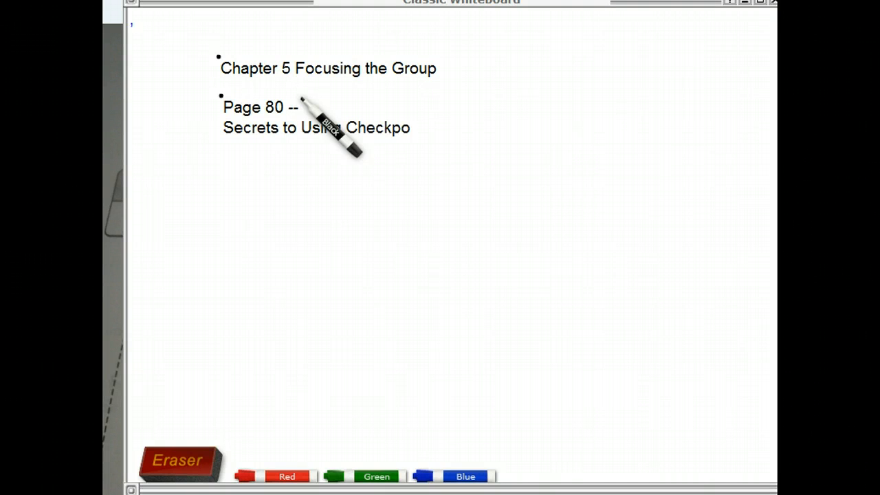
text(ints:)
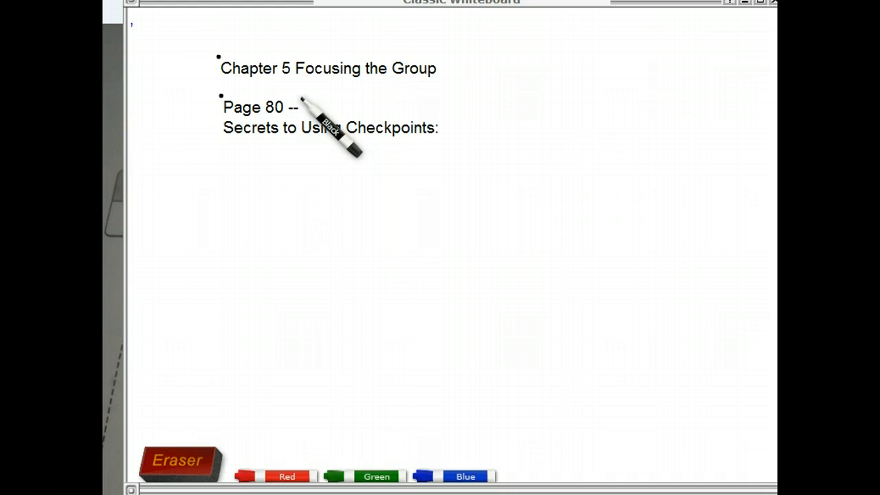
- List Review, Preview and Big View on separate lines under it
text(Rev)
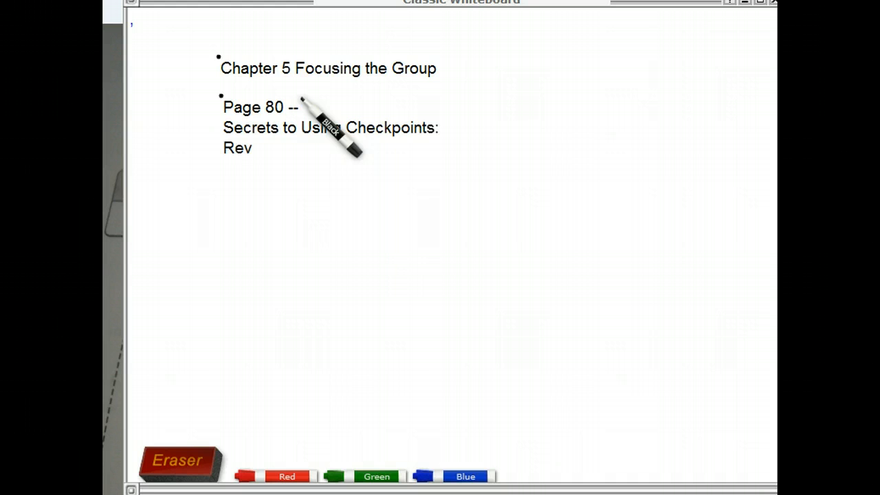
text(iew)
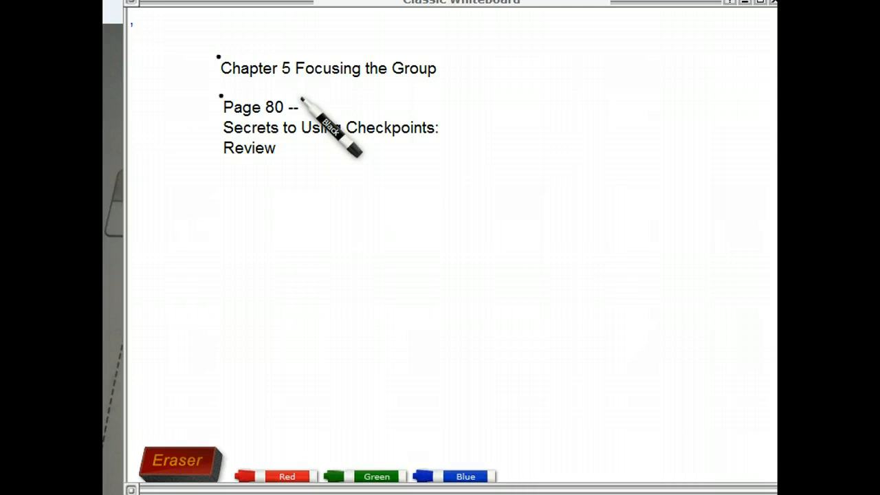
text(Preview)
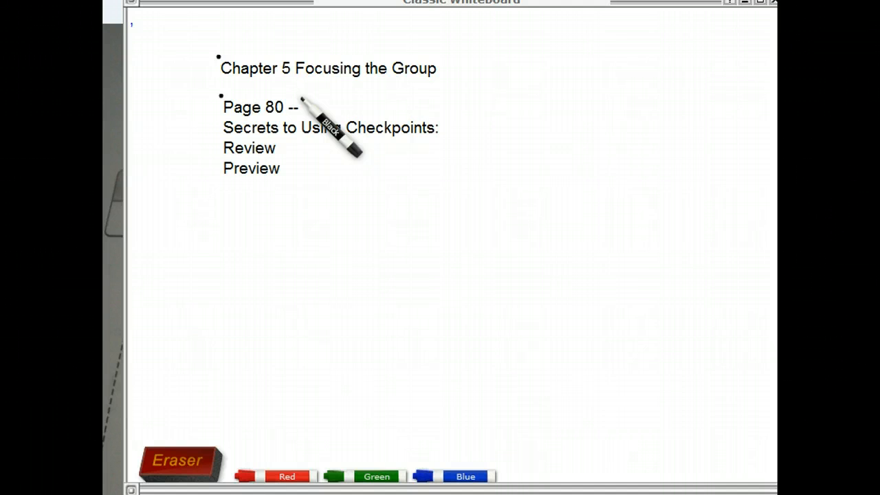
text(Big)
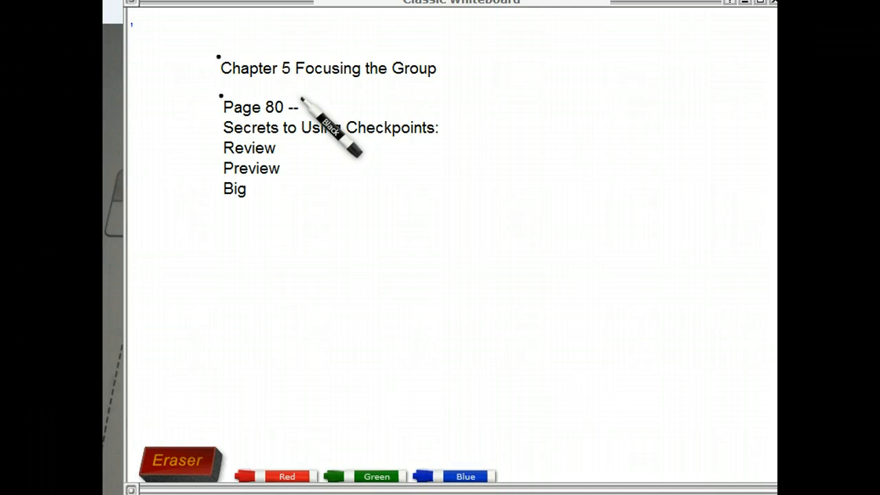
text(View)
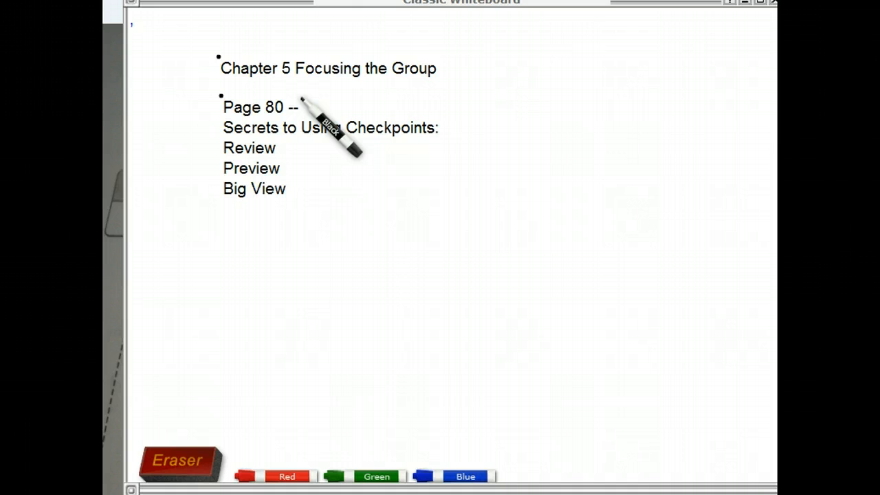
mouse_move(333, 238)
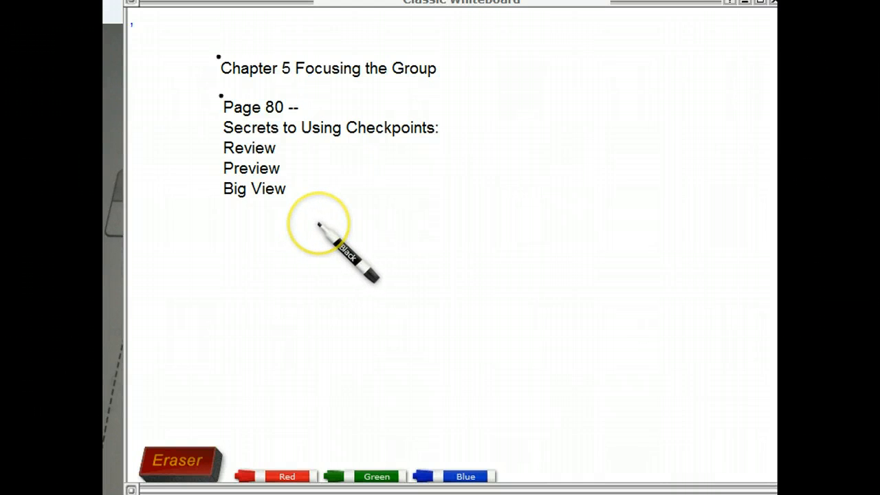
mouse_move(337, 220)
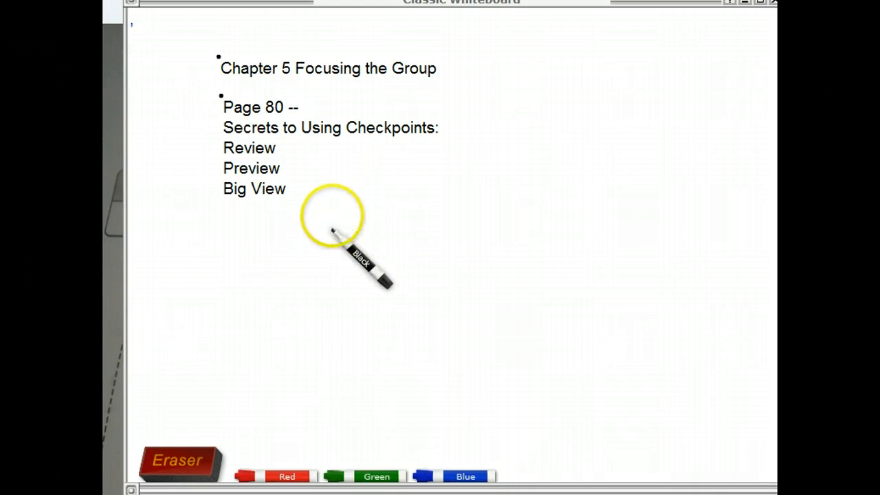
- Switch to the green marker and write 'Be a Pro!' below the list
click(287, 475)
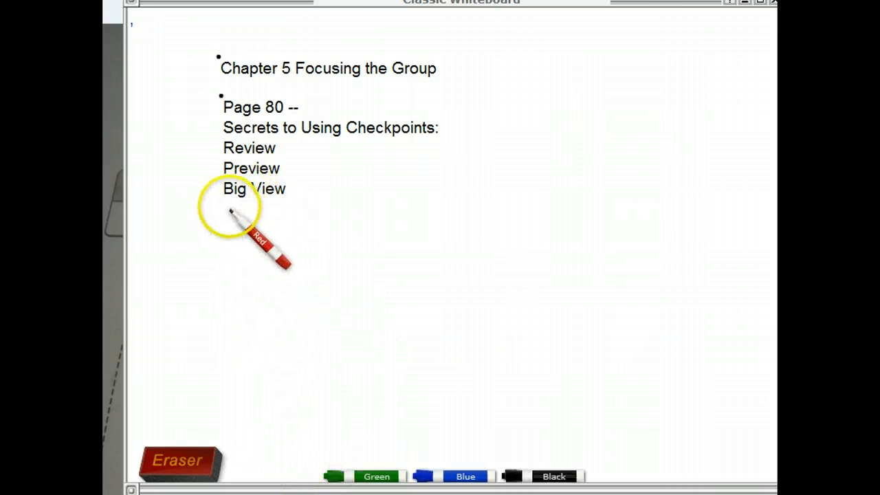
mouse_move(248, 185)
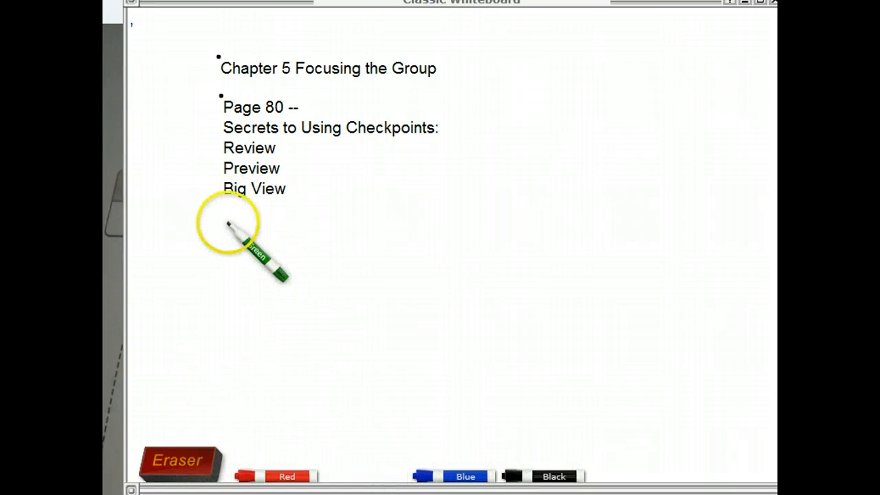
mouse_move(375, 258)
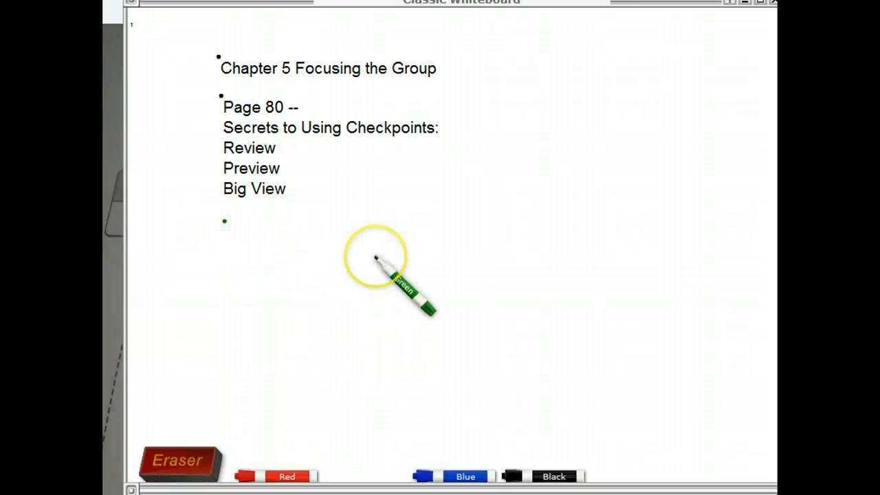
text(B)
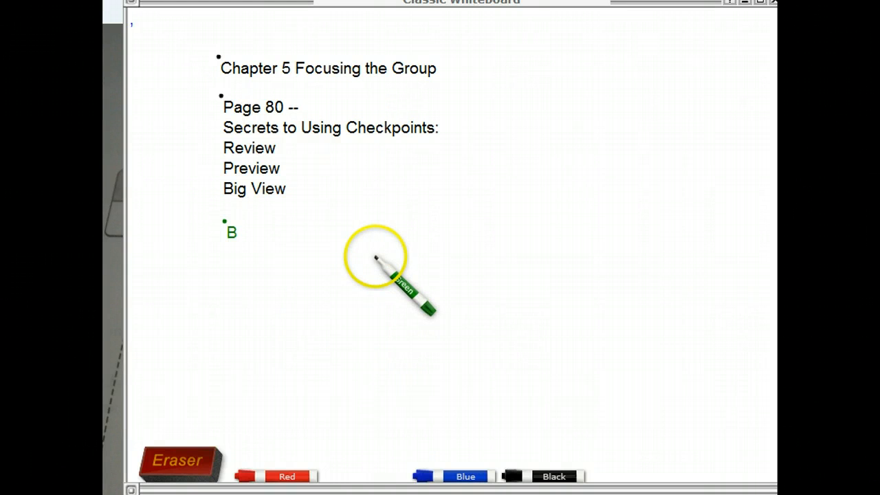
text(e a Pro)
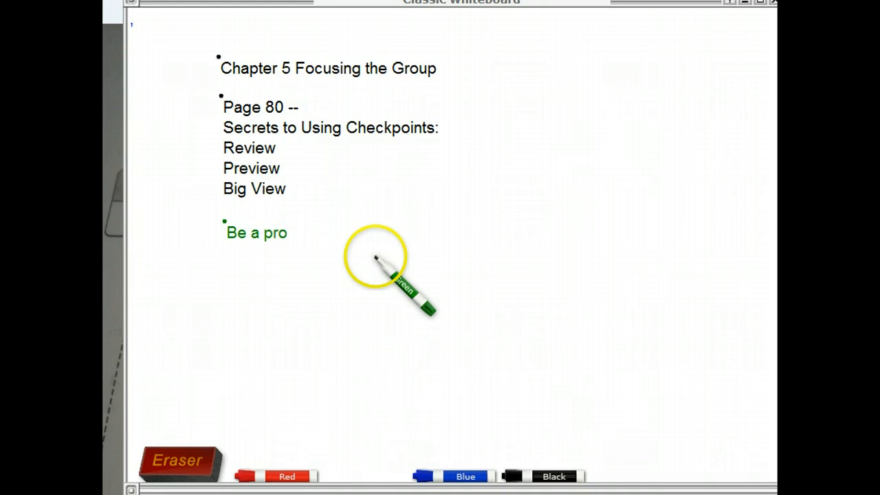
text(!)
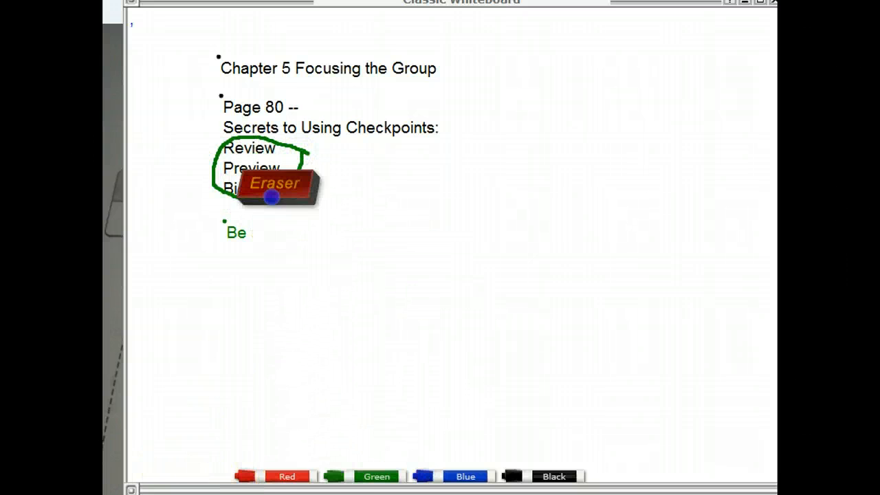
- Erase the Page 80 notes and green marks, then switch back to the black marker
drag(275, 189, 392, 114)
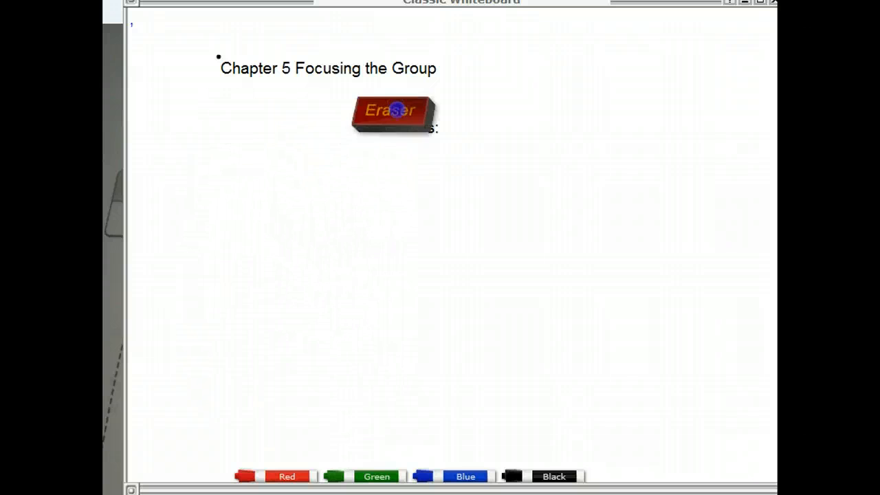
click(287, 476)
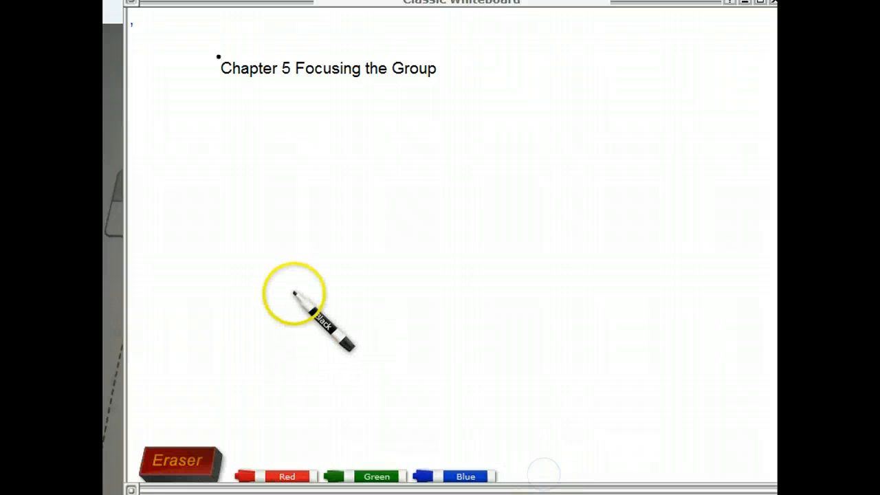
mouse_move(296, 296)
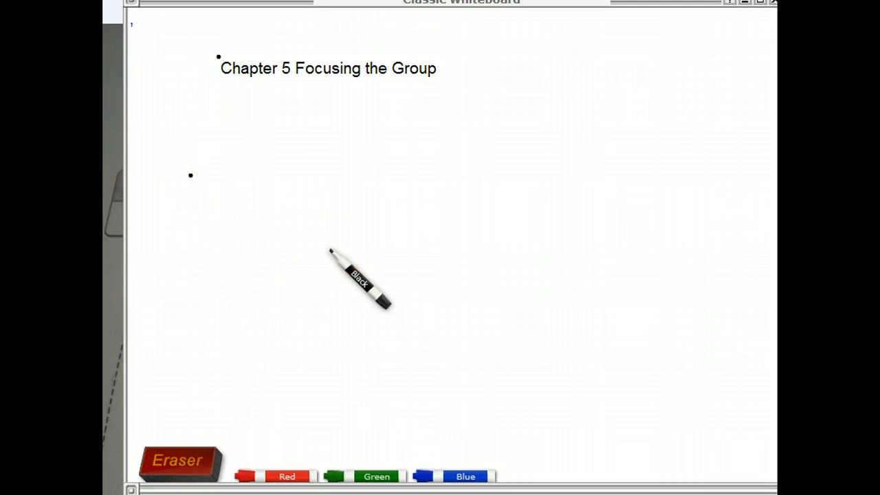
- Write the black bullet 'The group begins thinking faster together and great things can happen.'
text(The grop)
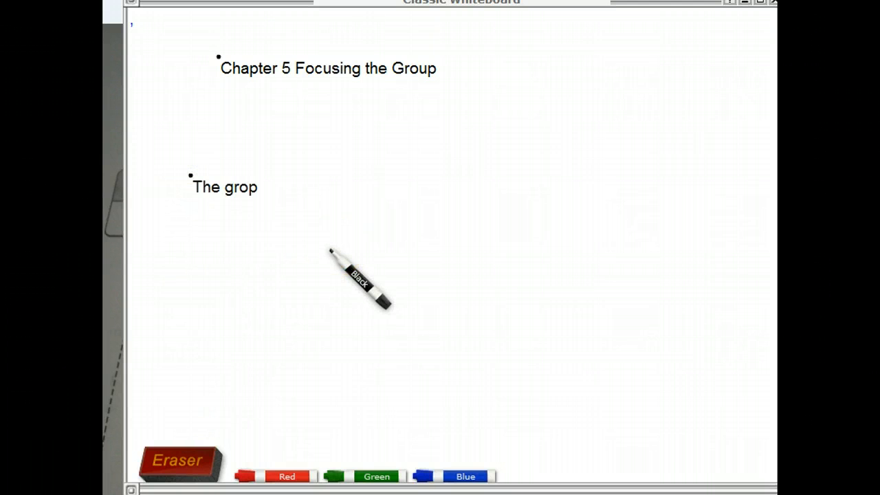
text(u)
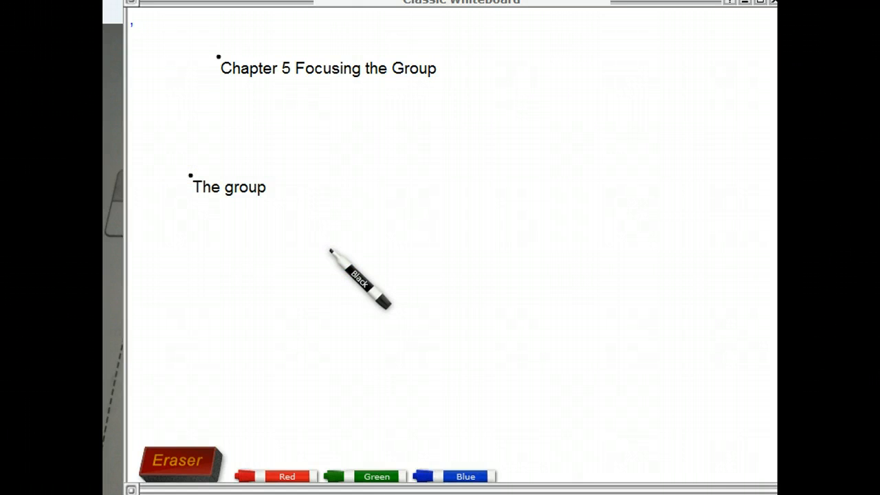
text(begins)
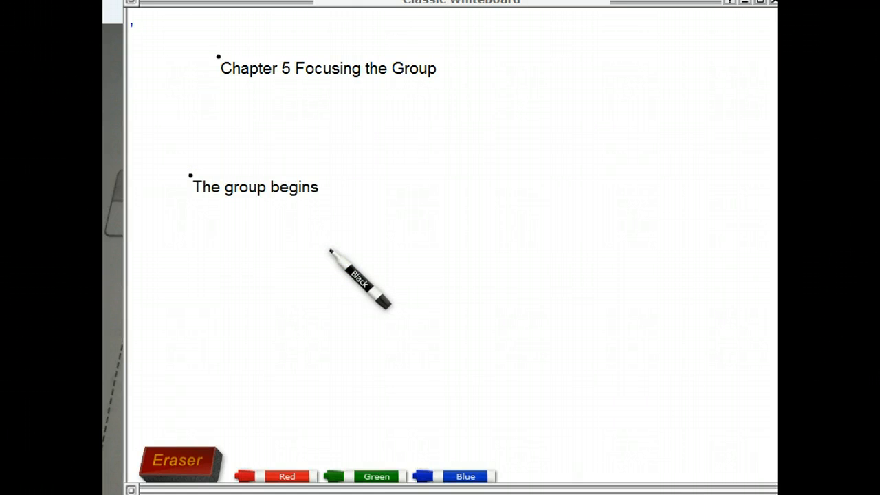
text(thinking fa)
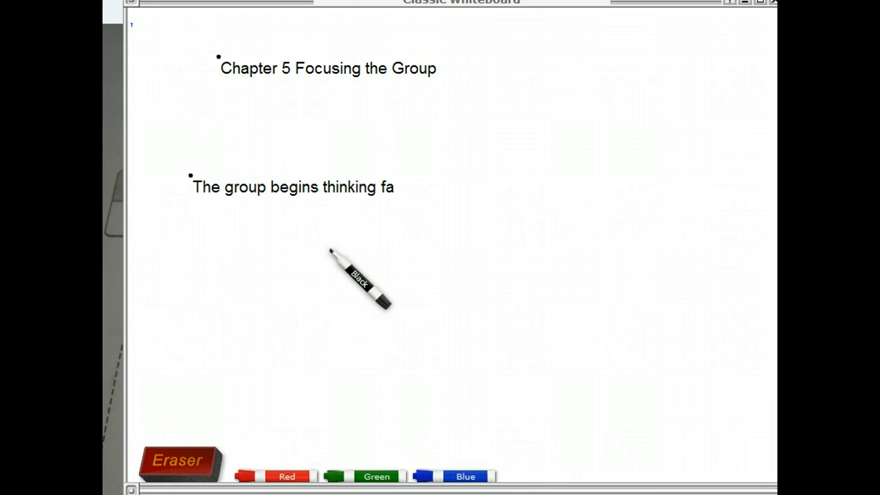
text(ster toge)
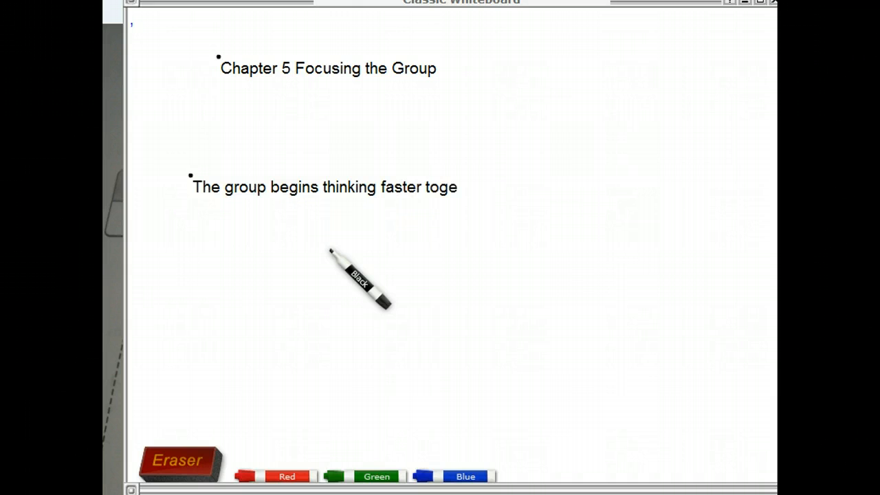
text(ther and)
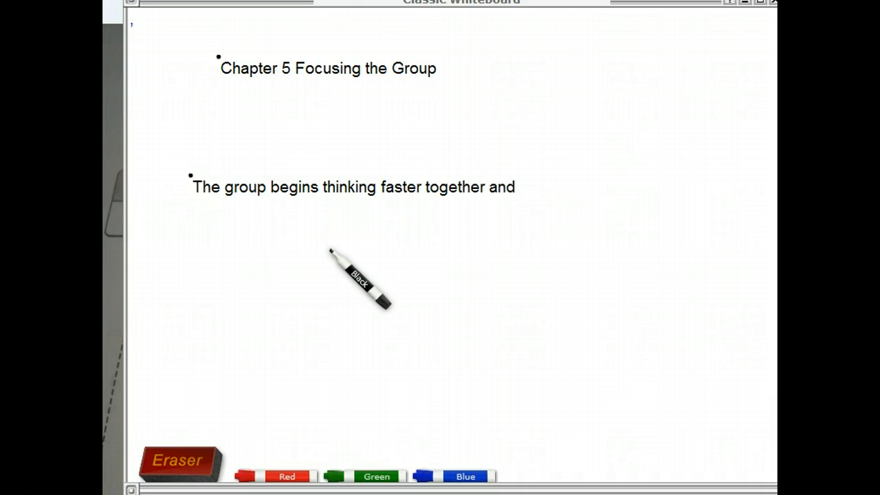
text(great thing)
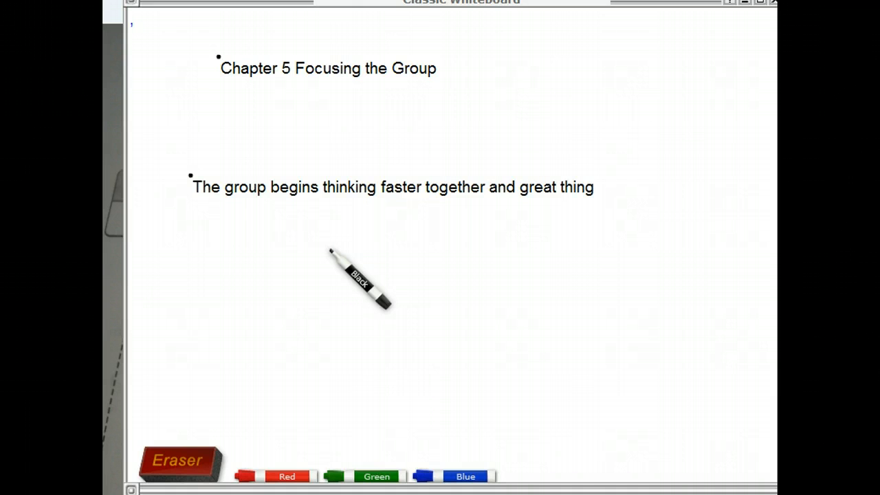
text(s can)
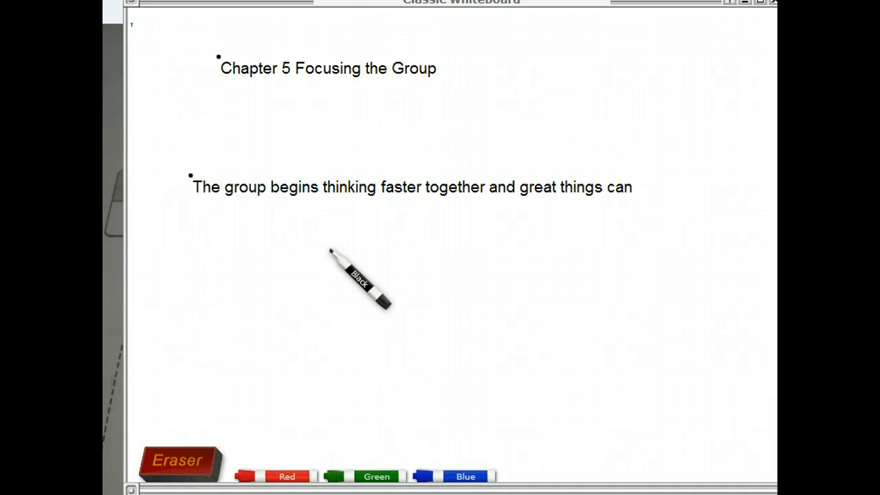
text(happen.)
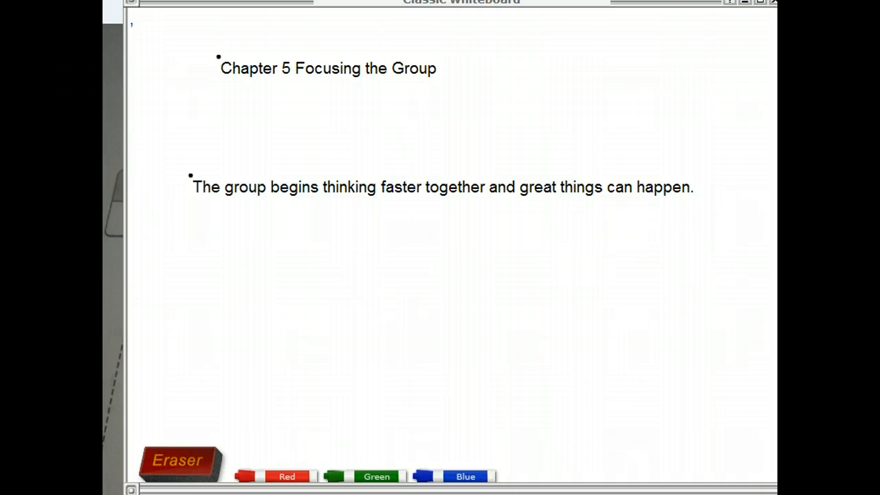
mouse_move(172, 459)
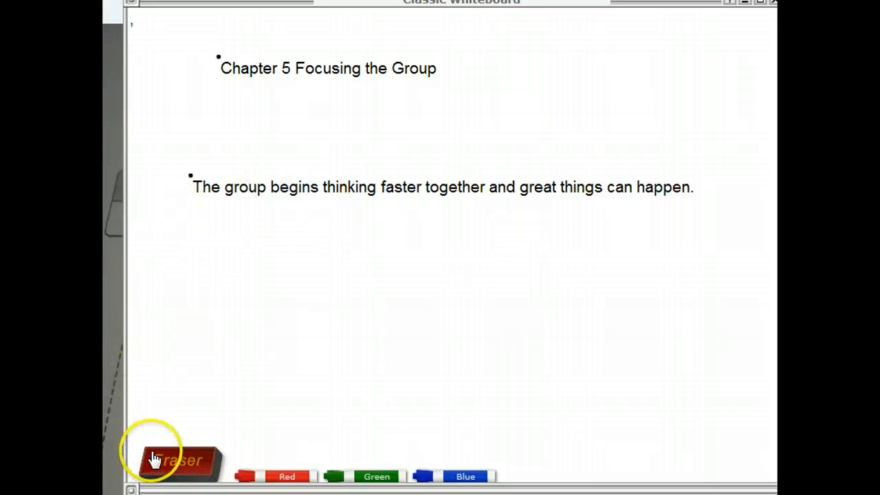
- Erase the group-thinking sentence and start a new black bullet under the Chapter 5 heading
drag(172, 461, 368, 220)
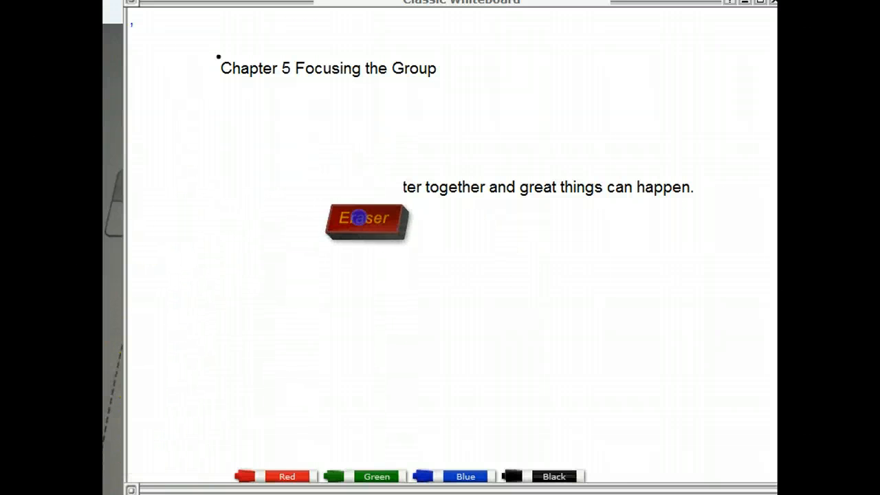
drag(368, 218, 661, 199)
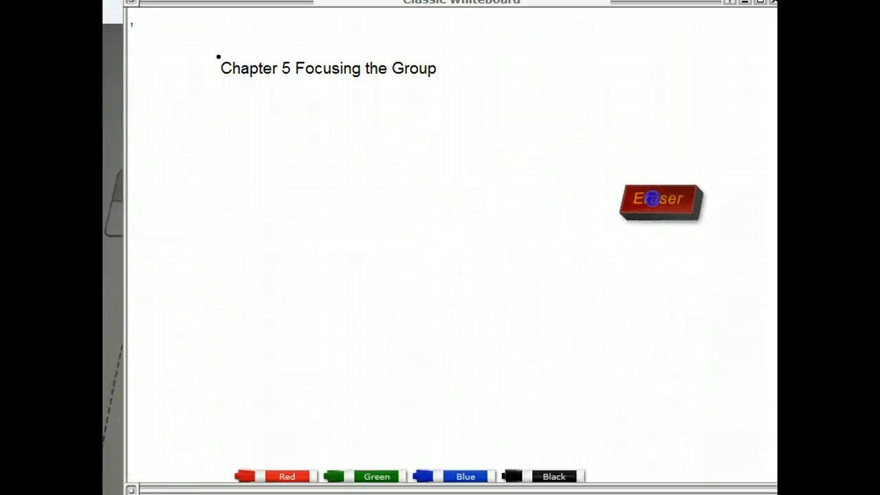
drag(660, 199, 317, 419)
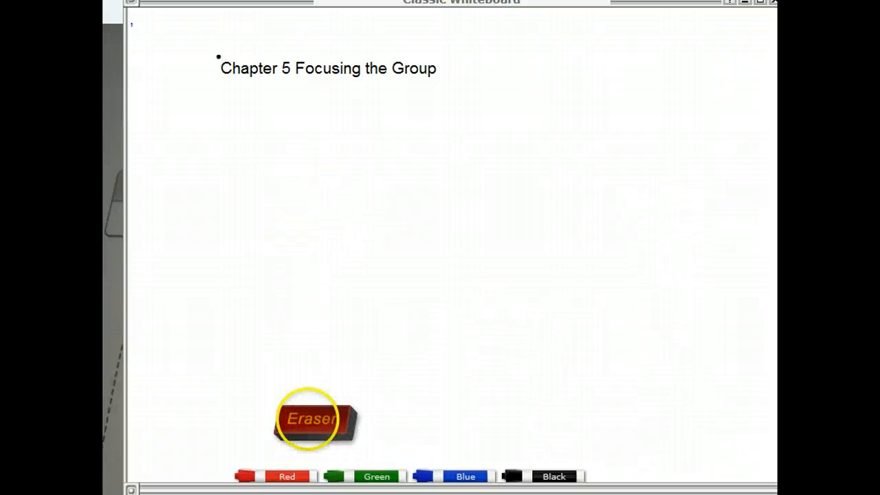
click(554, 476)
text(81)
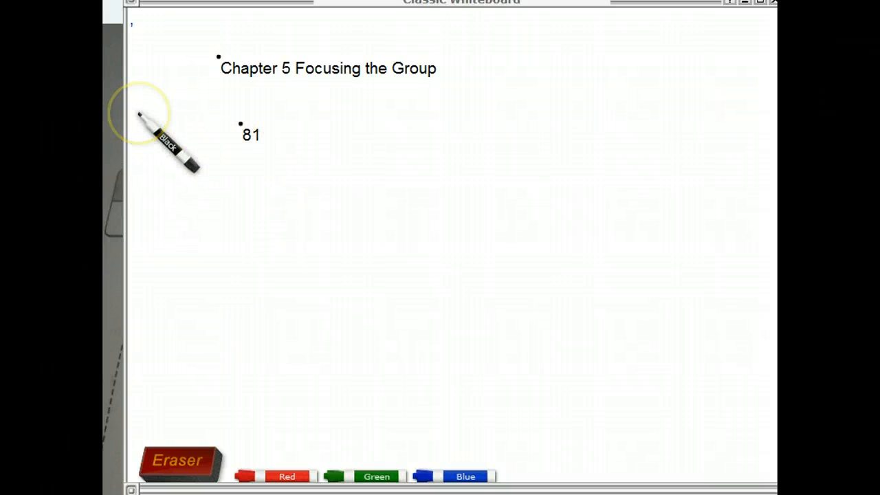
- Write 'Sample checkpoint!!' beneath 81 and begin the next bullet with 'M'
text(S)
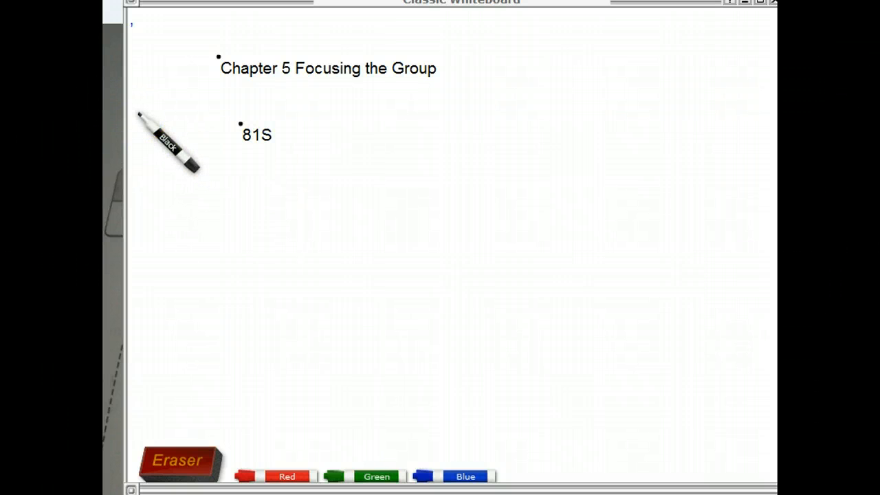
text(Samp)
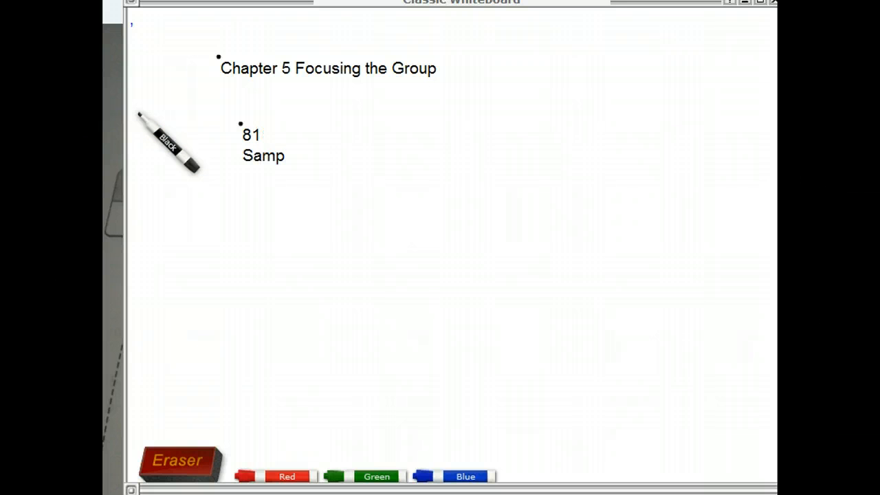
text(le check)
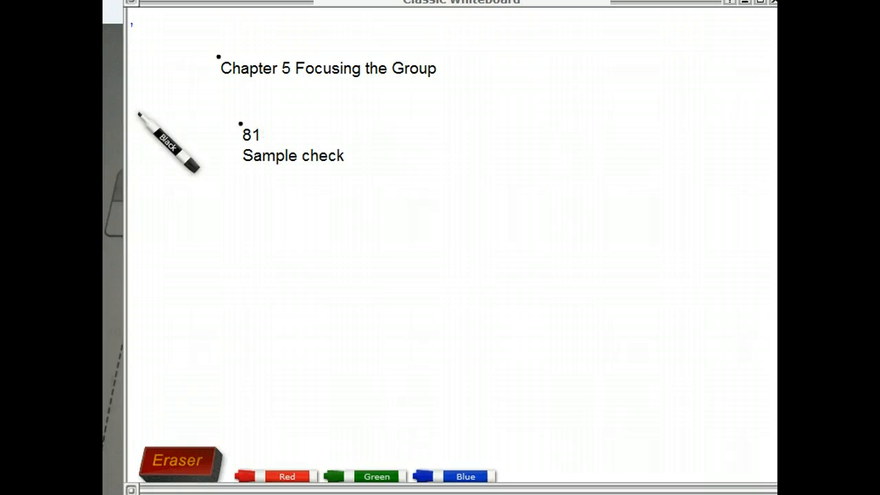
text(po)
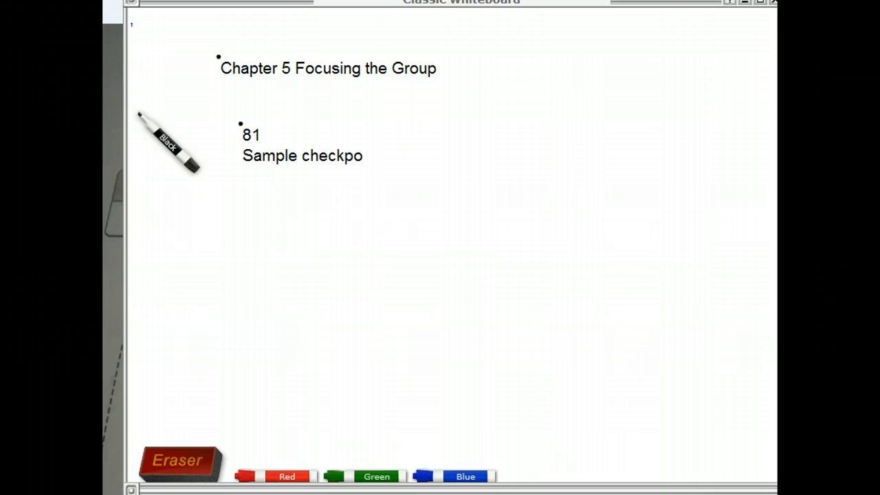
text(int)
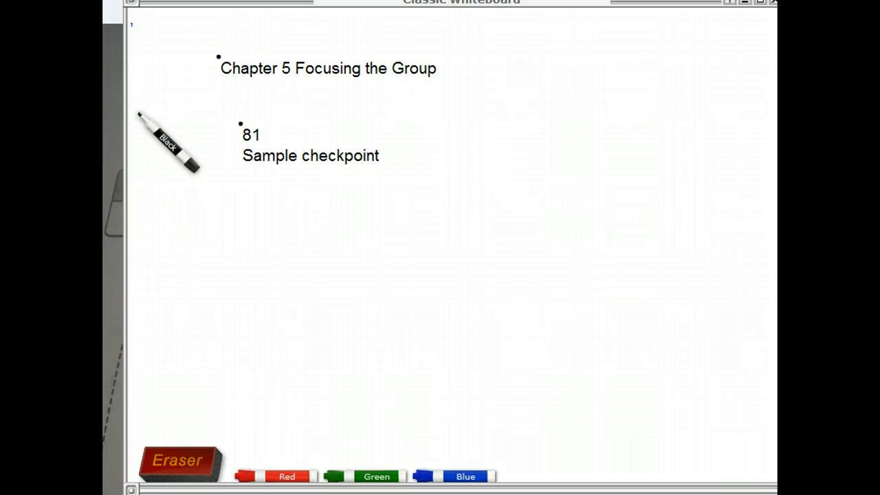
text(!!)
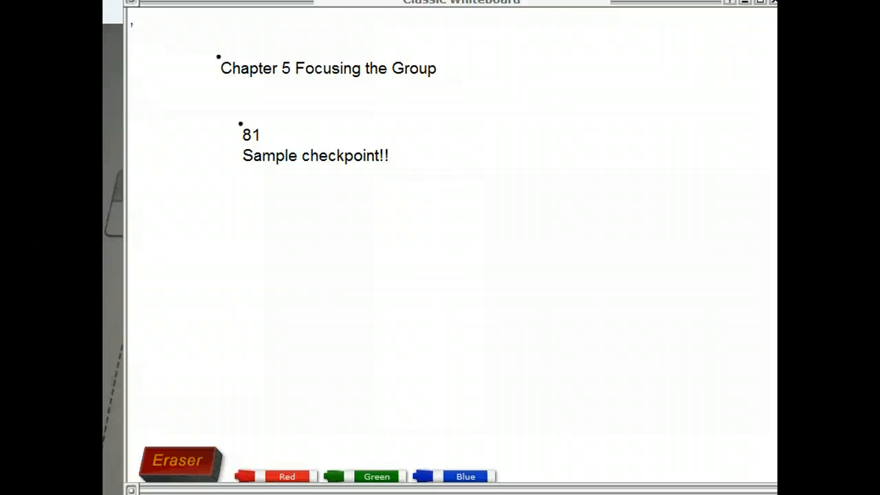
mouse_move(767, 299)
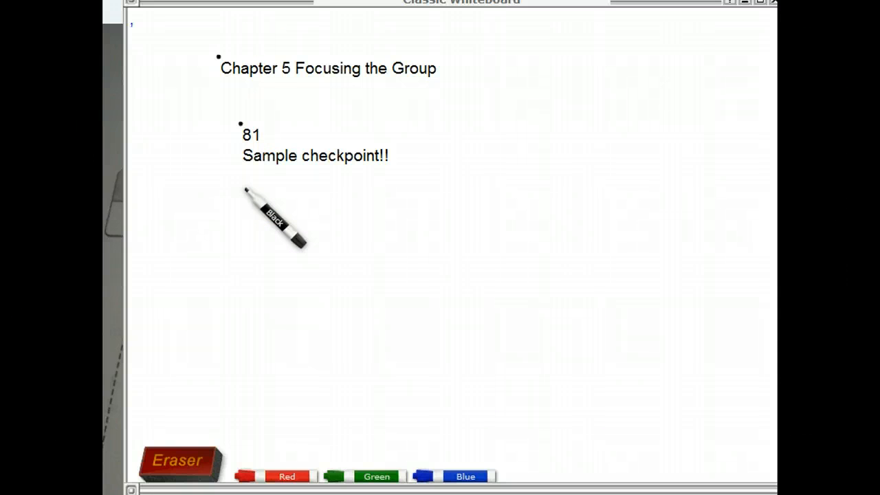
text(M)
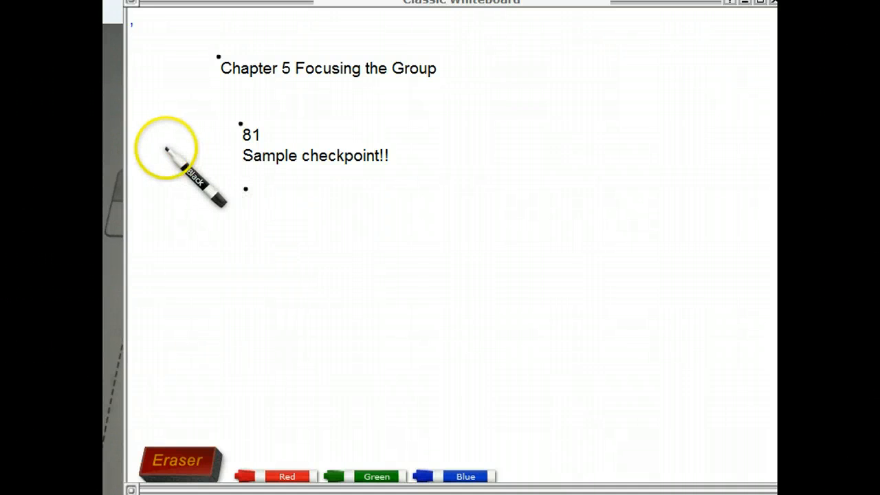
- Write the black bullet 'Mistakes make us better as long as we learn from them.'
text(Mist)
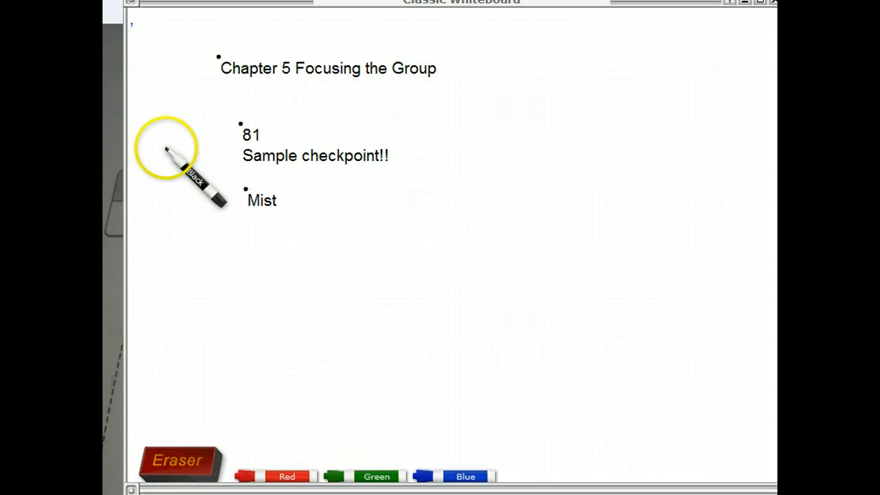
text(akes)
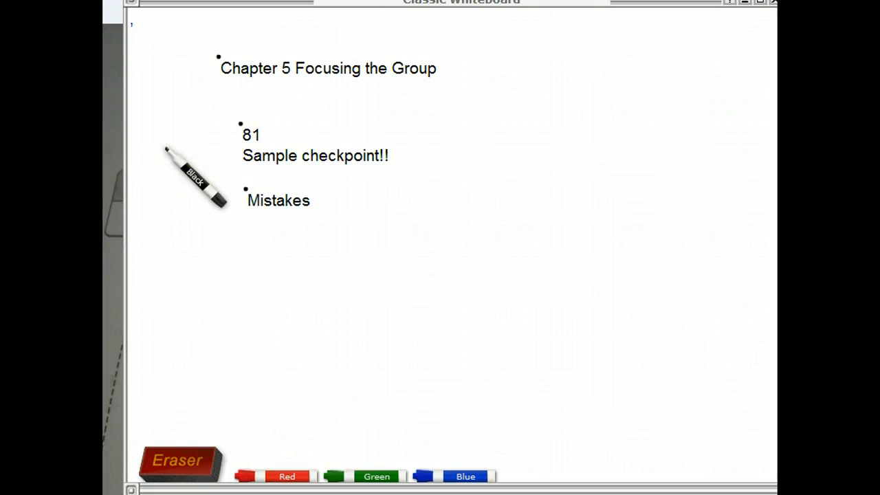
text(make u)
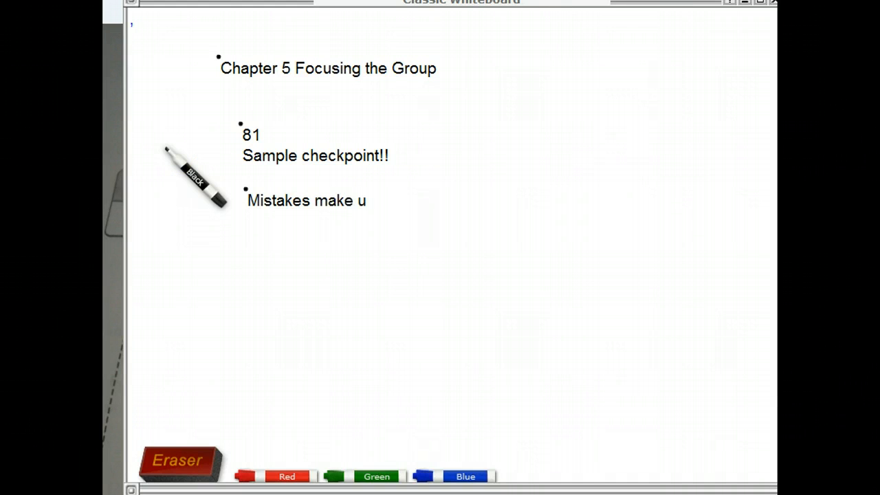
text(s bett)
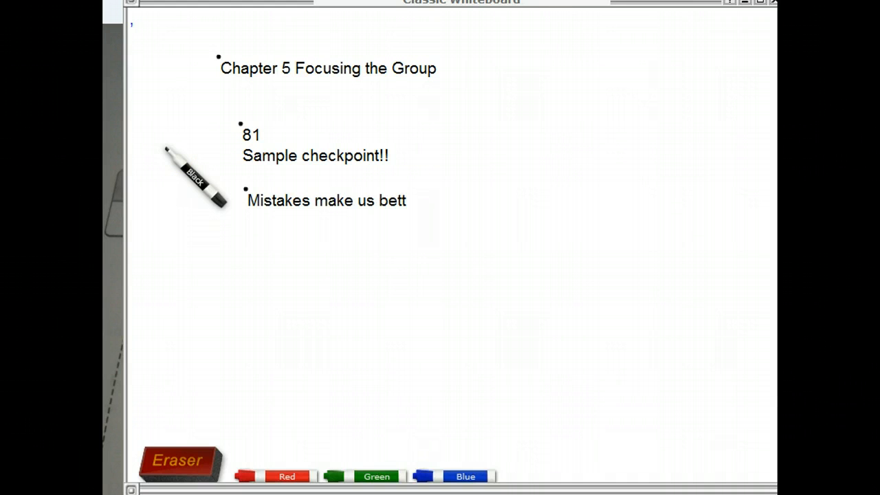
text(er)
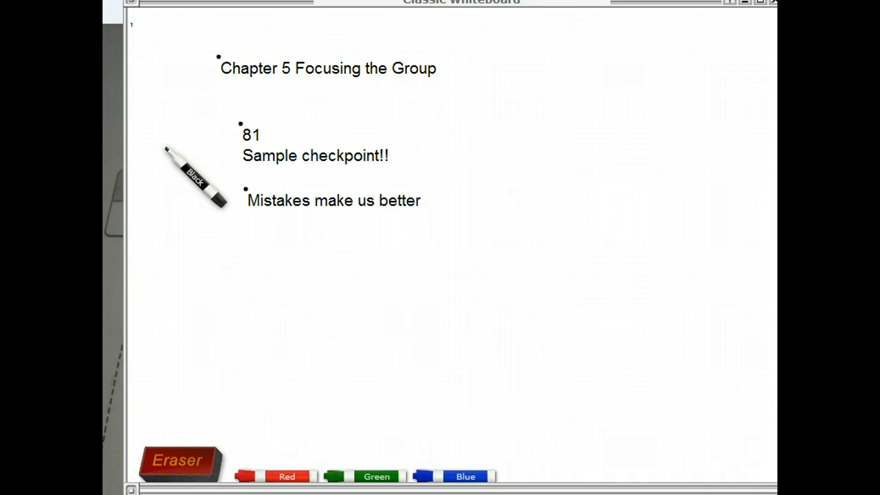
text(as lon)
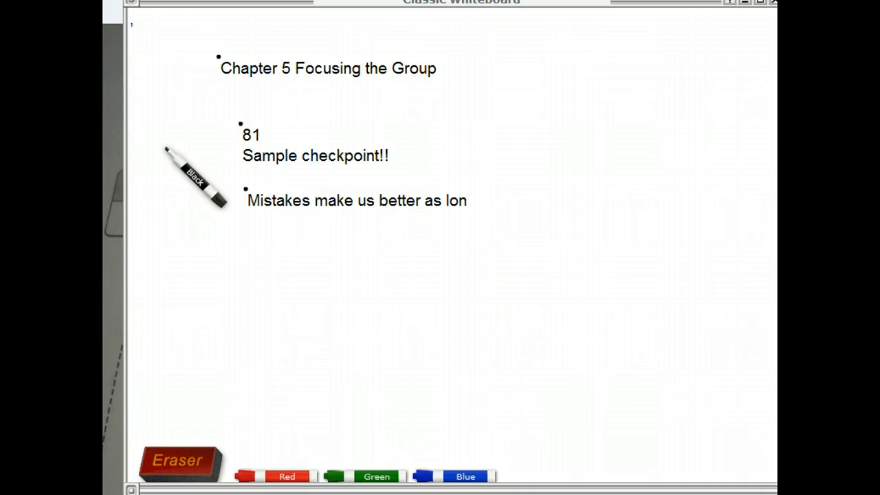
text(g as we lear)
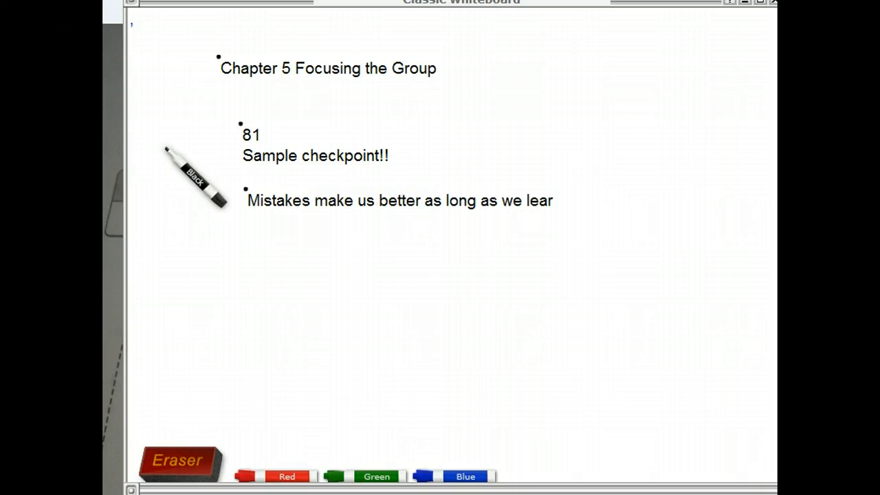
text(n from them.)
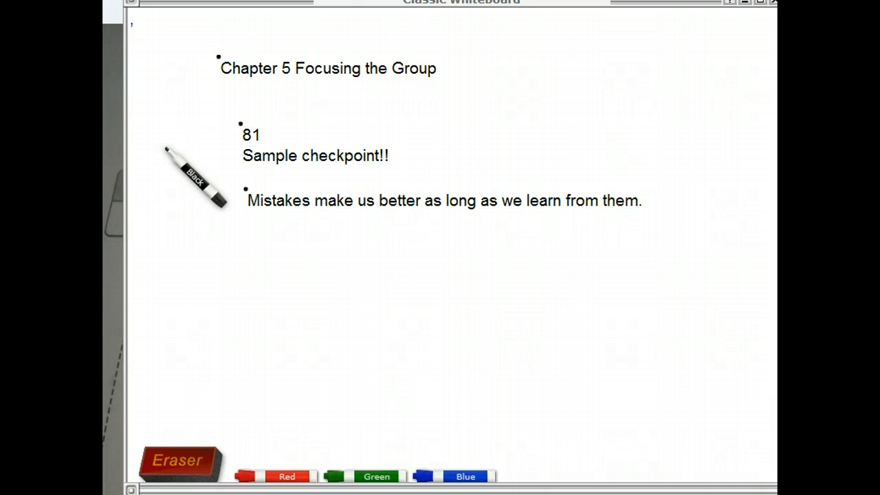
- Write the note labels 'Page 82' and 'Ooops!' with the black marker
text(Page)
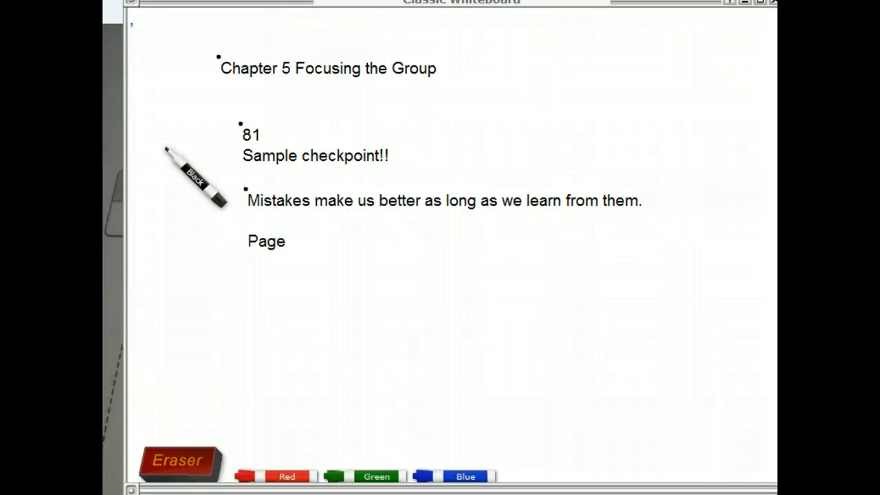
text(82)
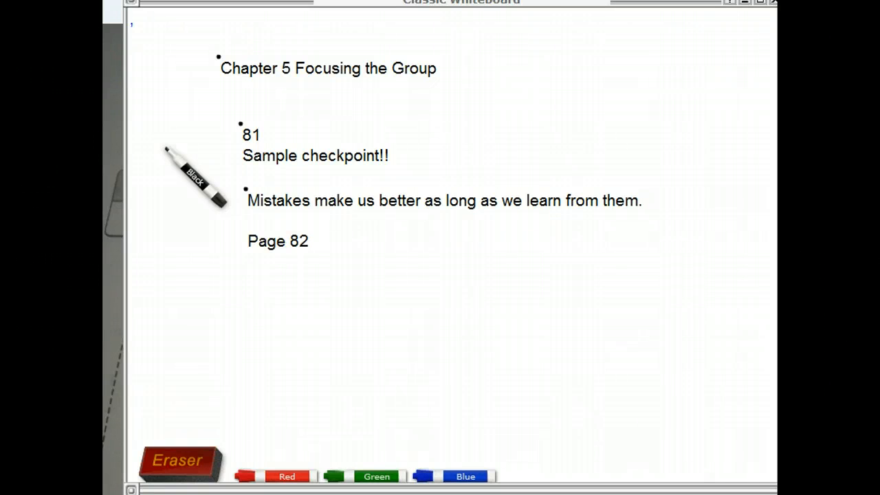
text(Ooop)
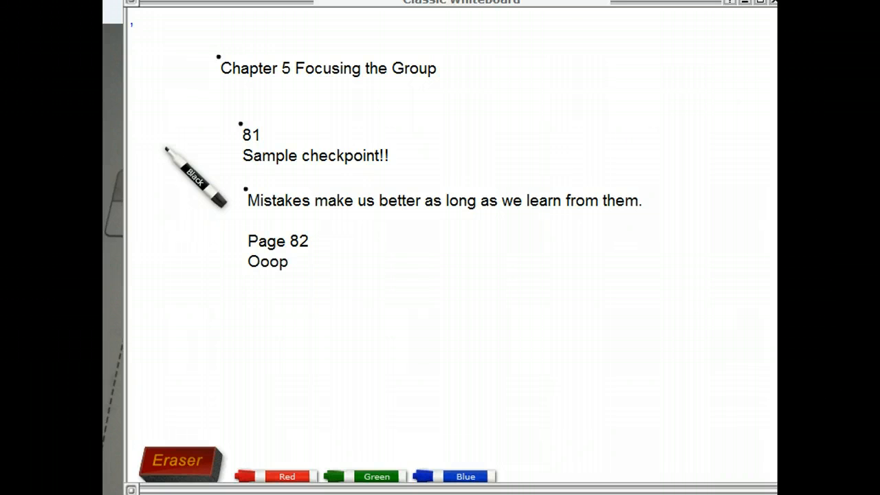
text(s!)
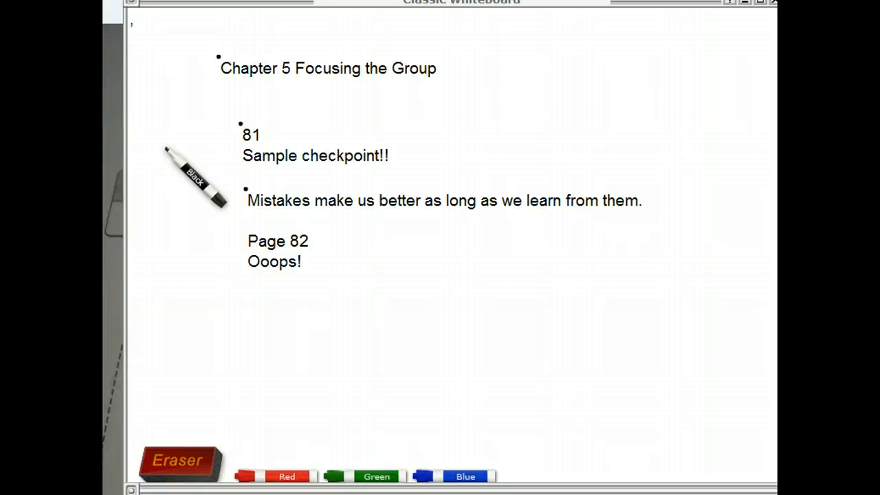
- Type 'The facilitated group may contain experienced people who know what a facilitator looks like.'
text(Th)
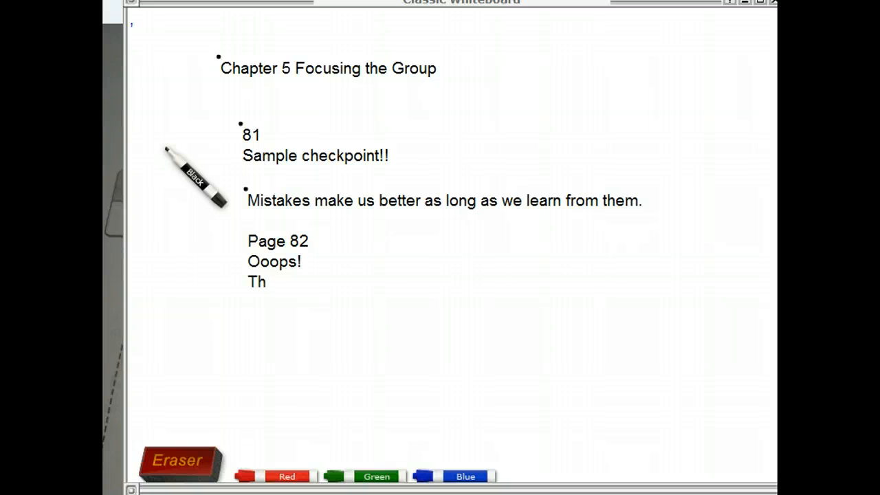
text(e)
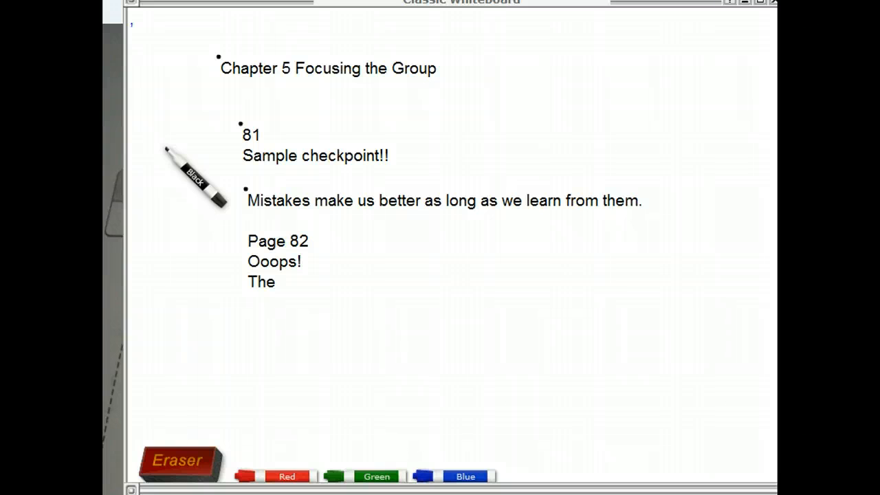
text(f)
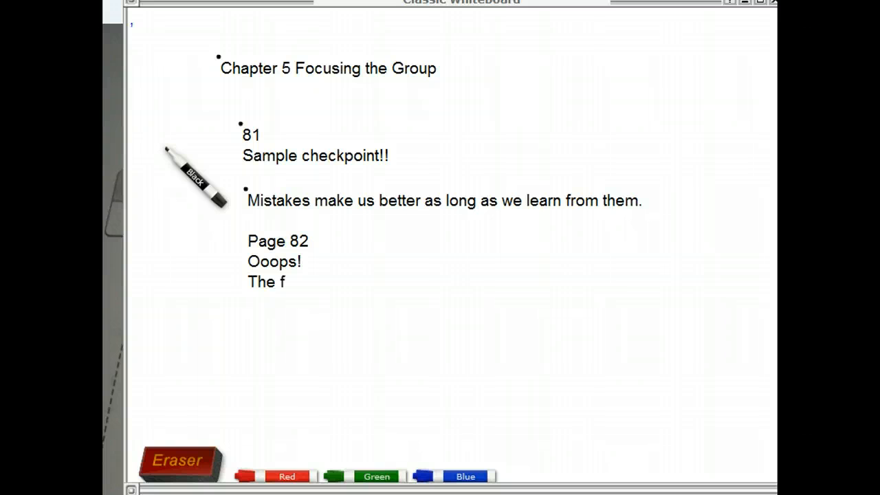
text(acilitated)
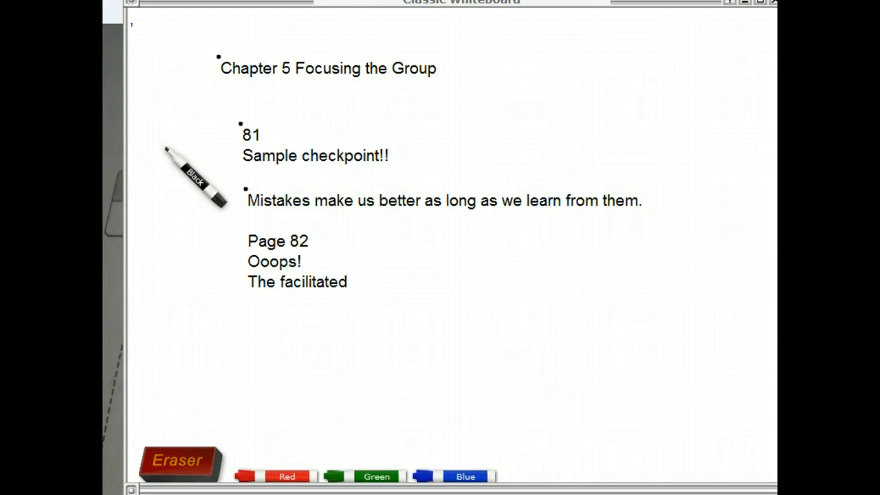
text(group)
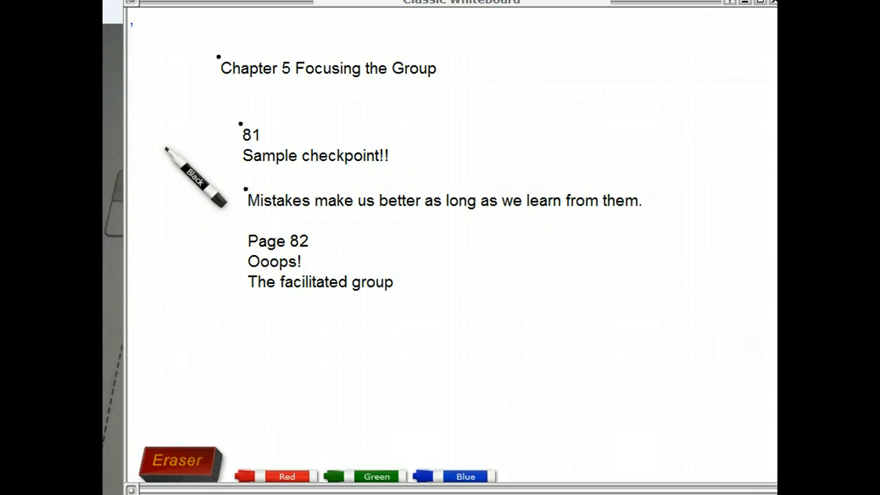
text(may contain expe)
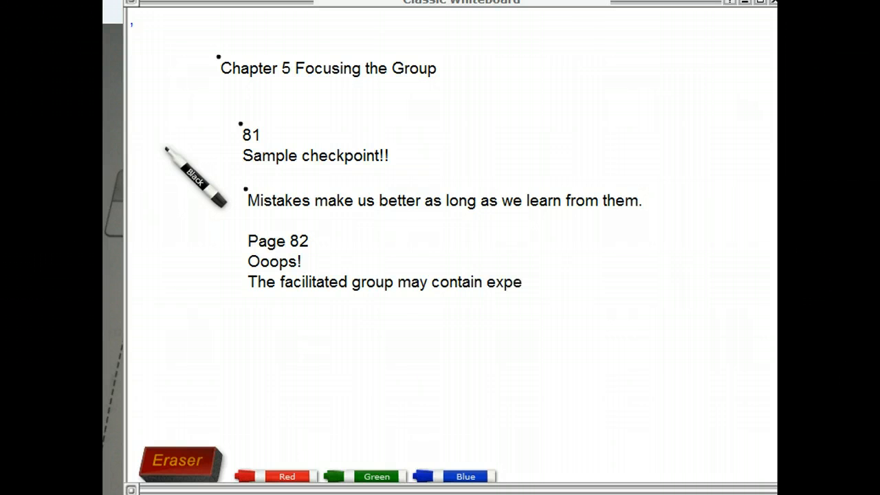
text(rienced)
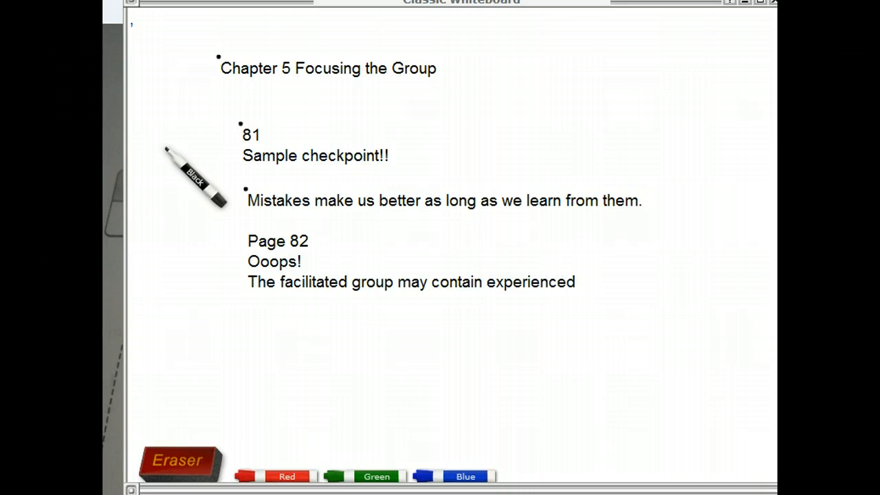
text(people w)
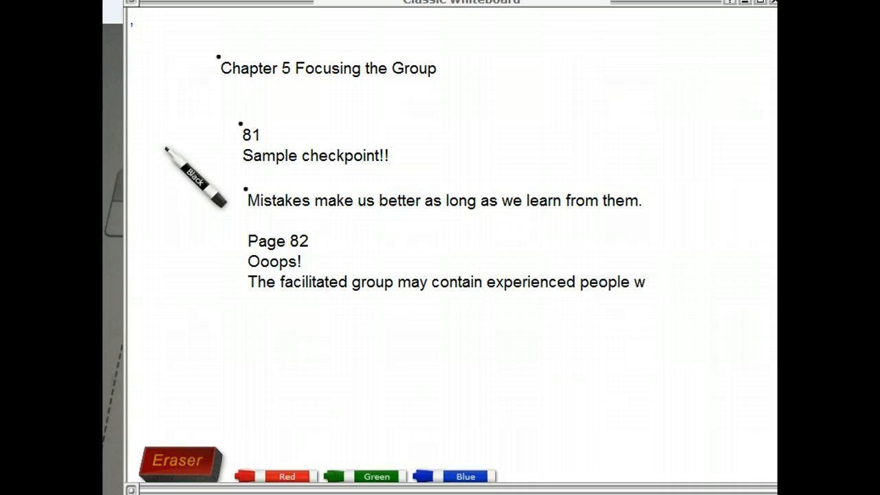
text(ho know what a fac)
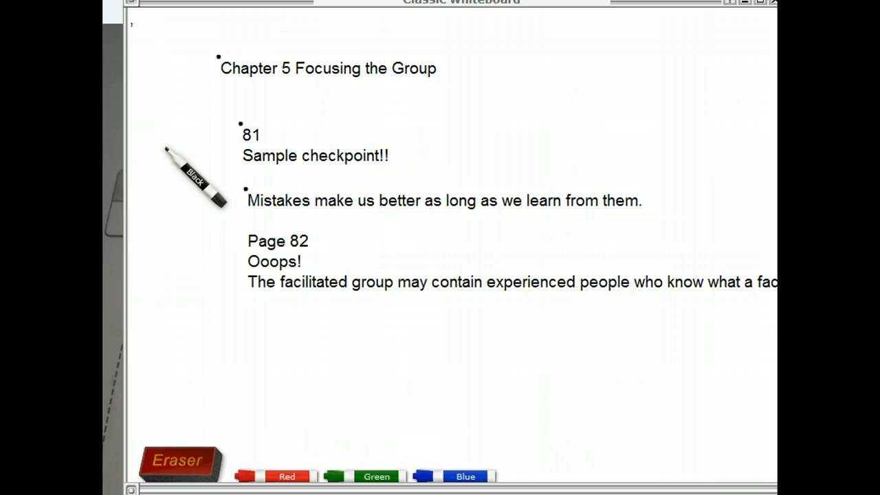
mouse_move(749, 296)
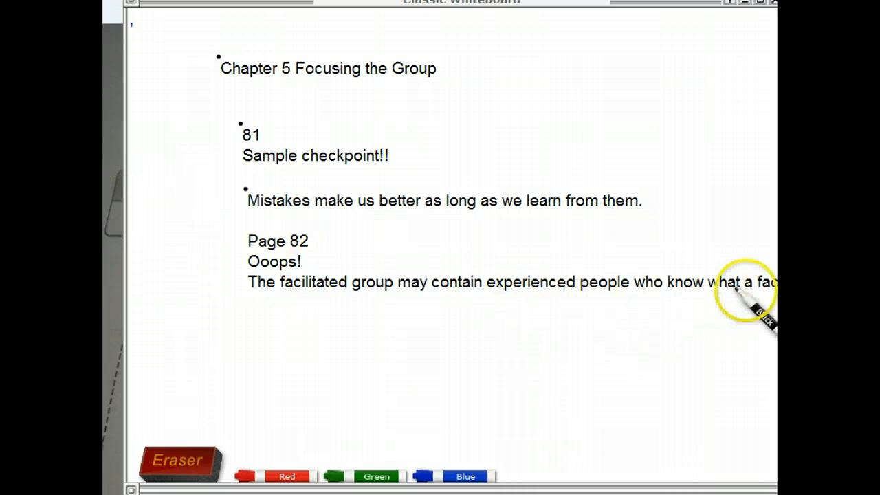
mouse_move(750, 309)
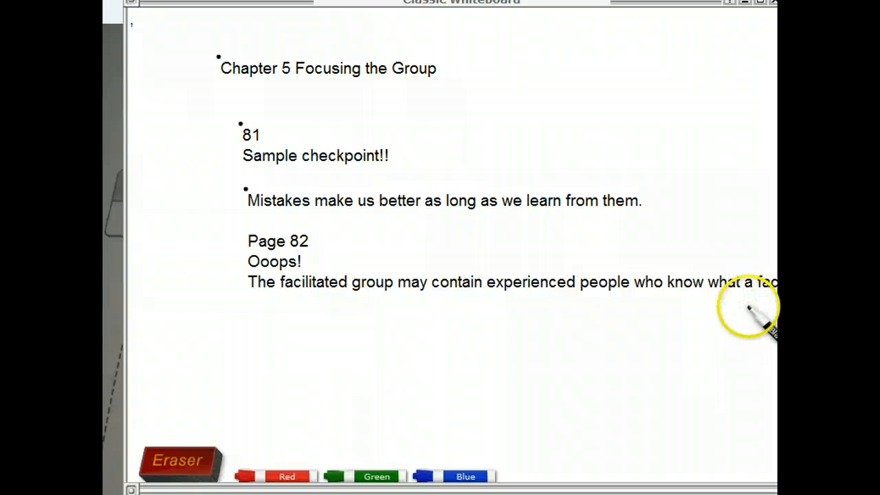
text(looks)
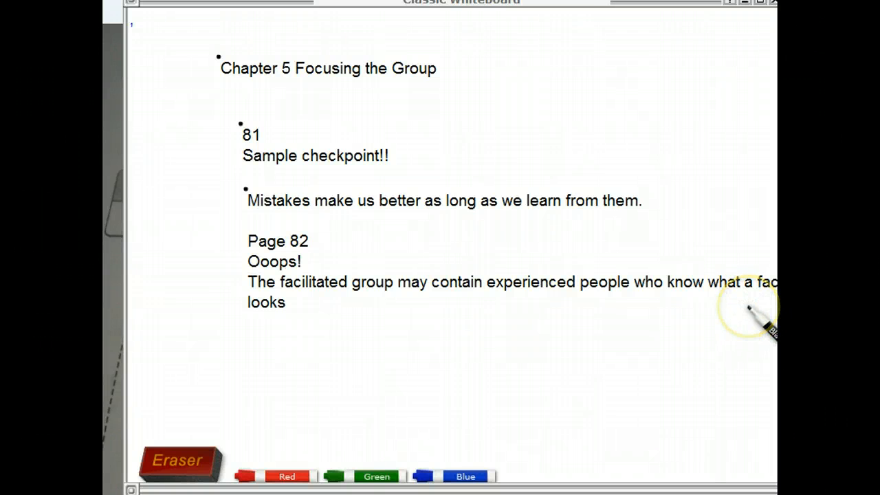
text(like)
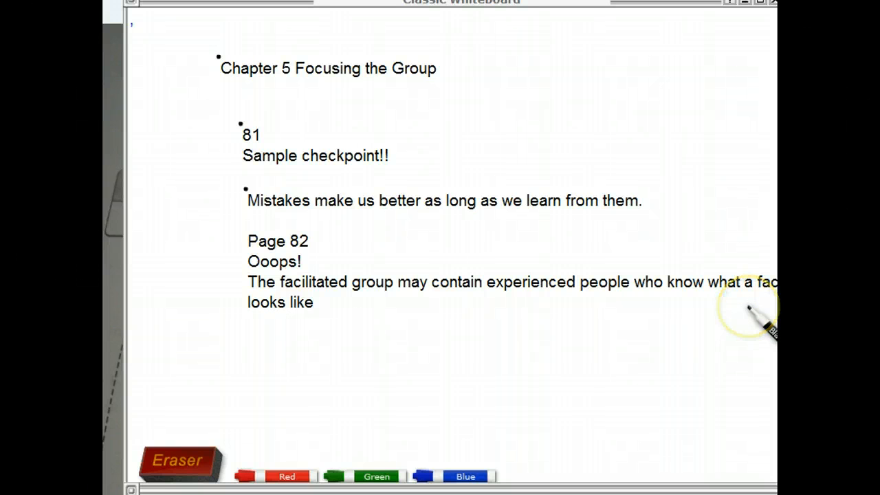
mouse_move(752, 313)
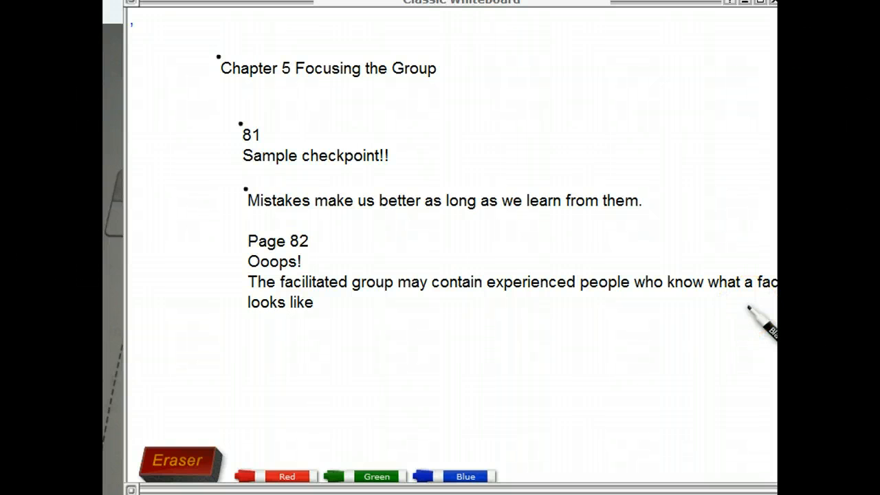
text(.)
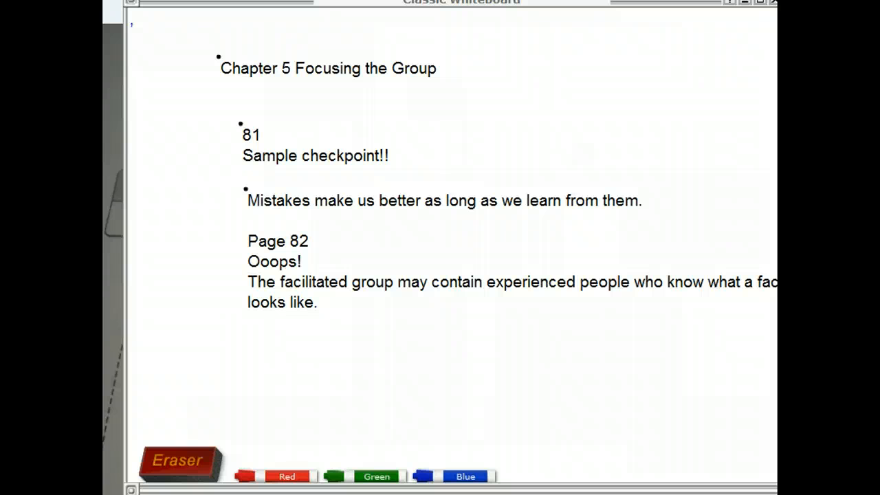
mouse_move(344, 399)
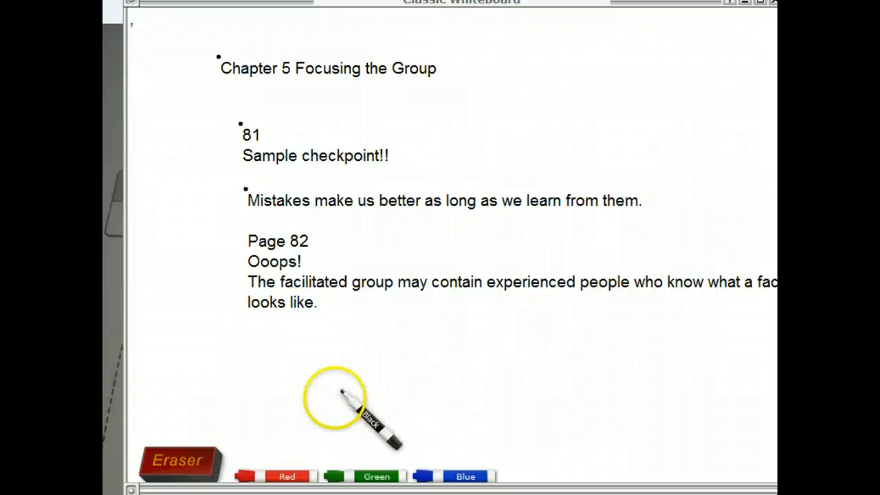
mouse_move(244, 337)
text(Page)
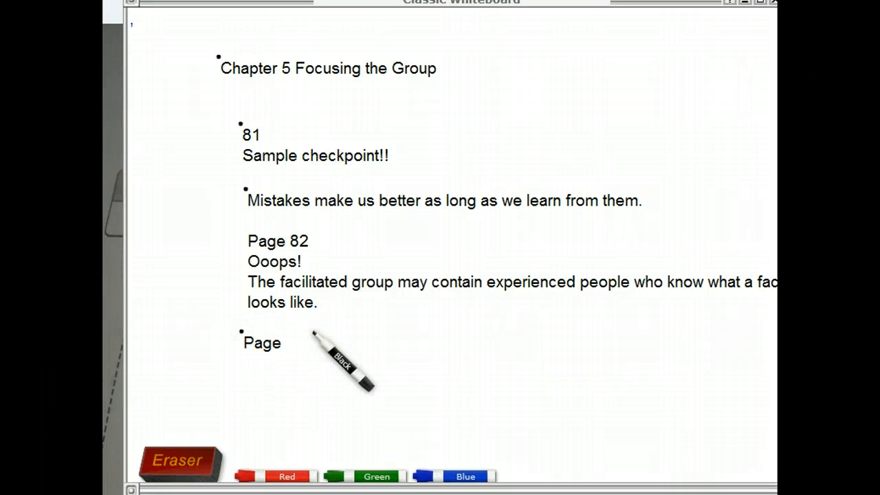
- Write the Page 83 line: 'Be honest and recover through acknowledgement.'
text(83)
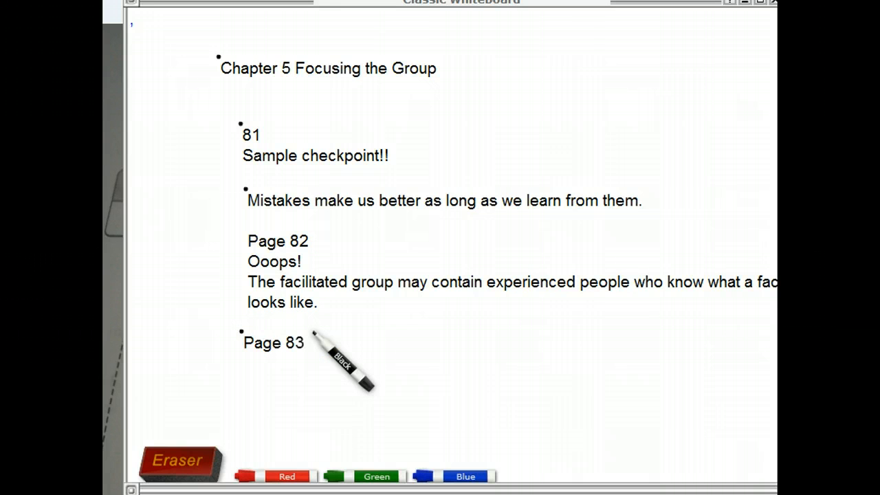
text(Be)
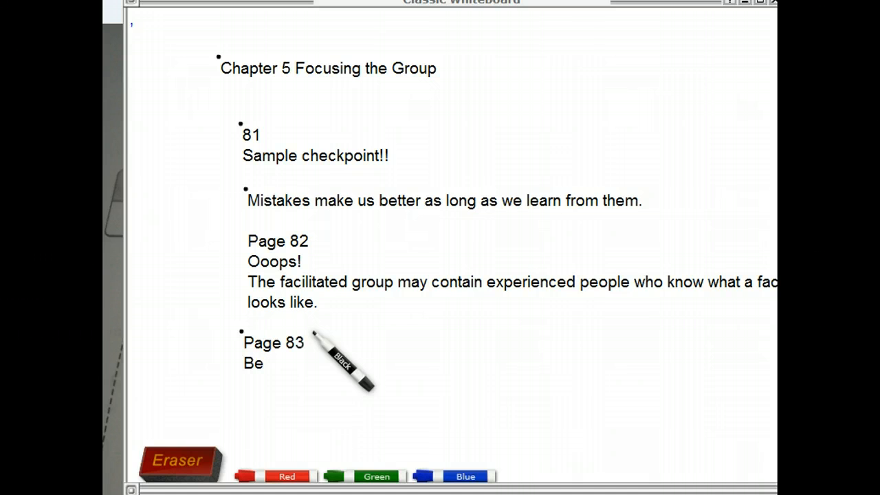
text(honest an)
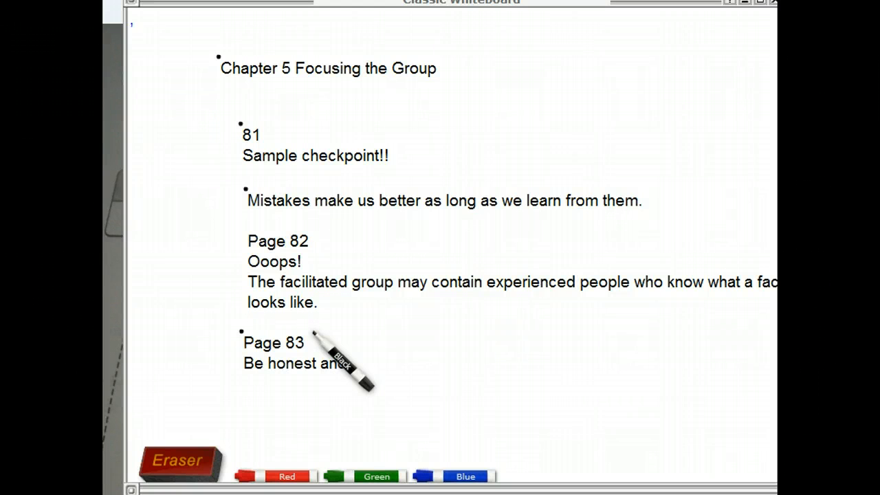
text(recover)
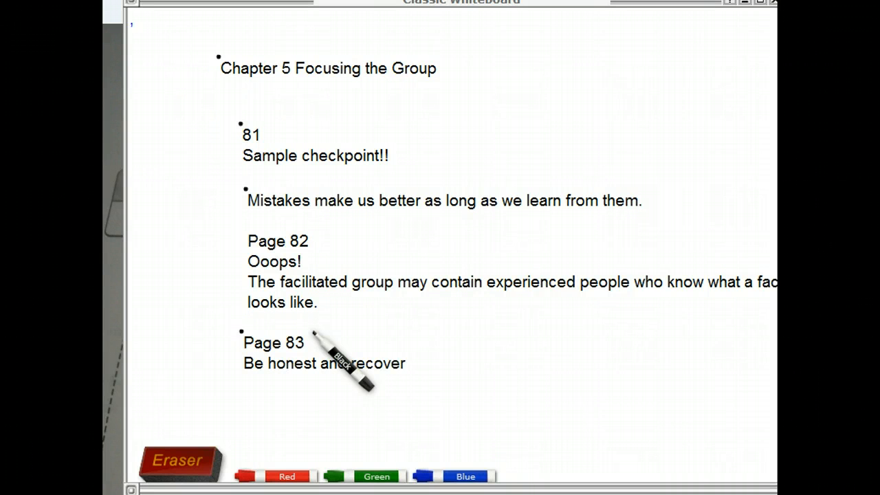
text(through)
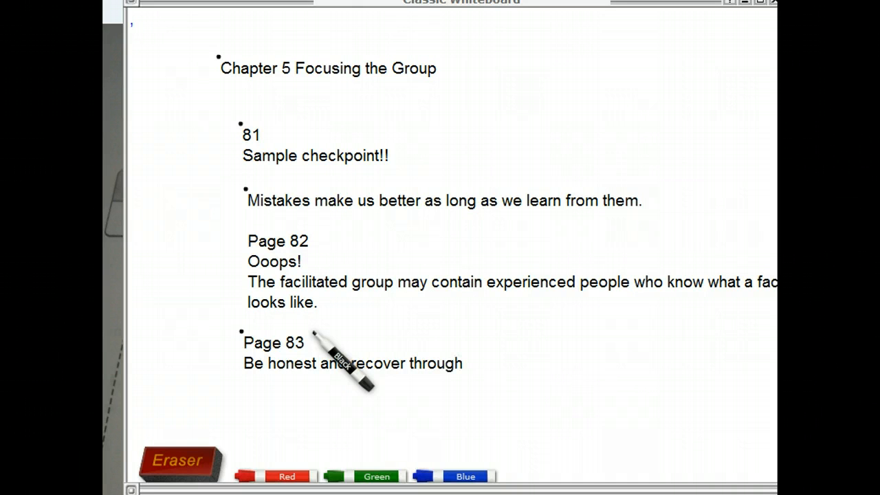
text(acknowledgement)
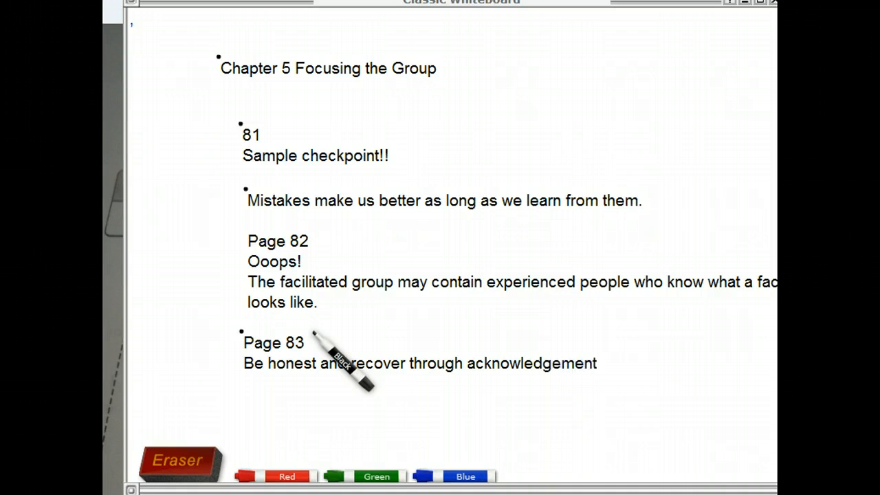
text(.)
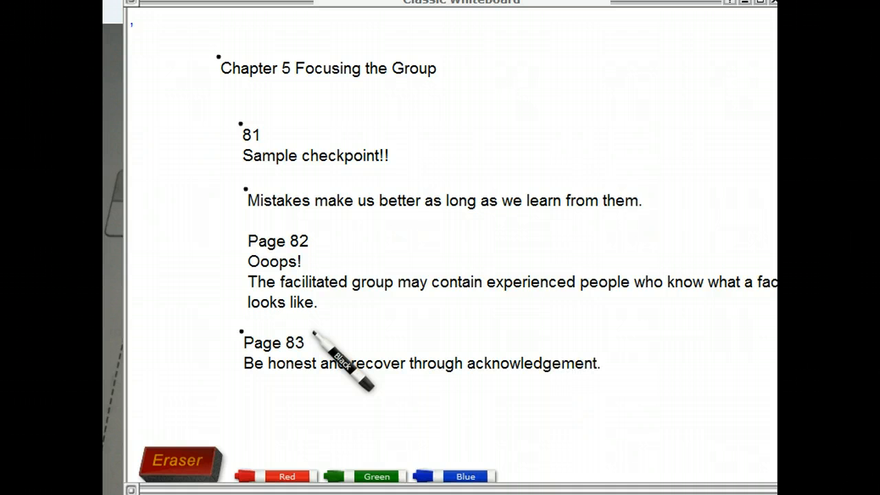
- Add that people appreciate imperfection and expect respect for their knowledge
text(Pe)
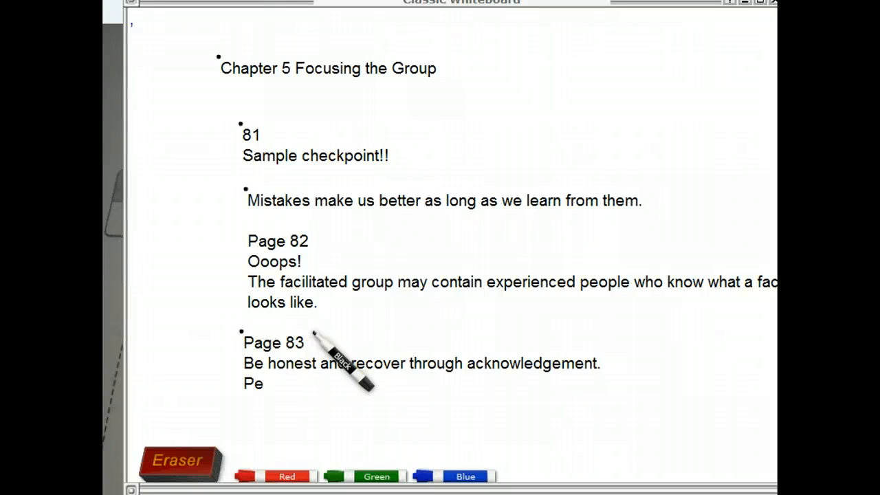
text(ople a)
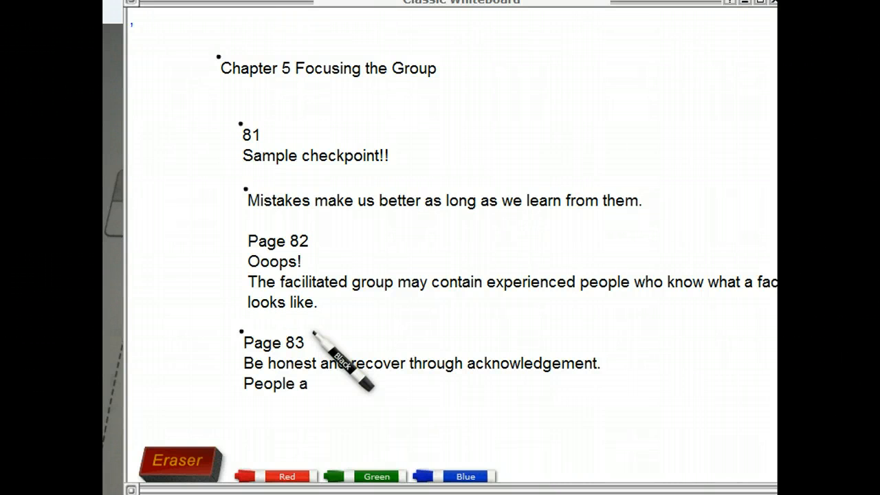
text(pprecia)
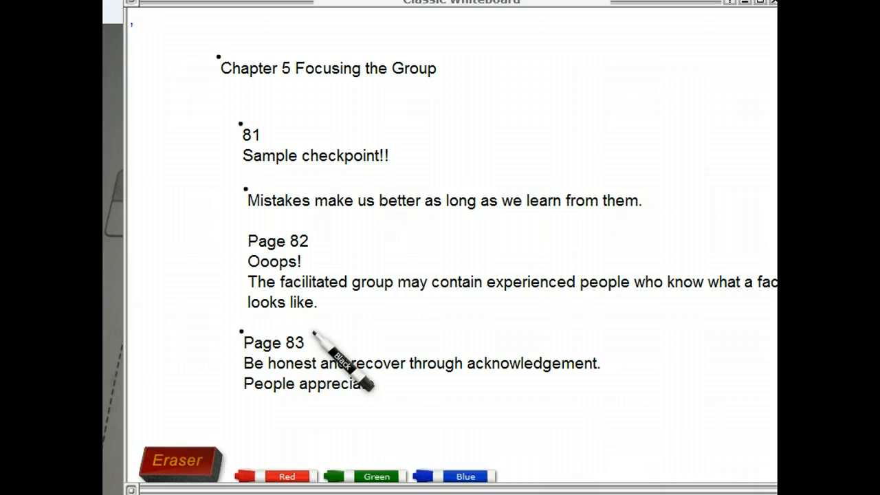
text(te t)
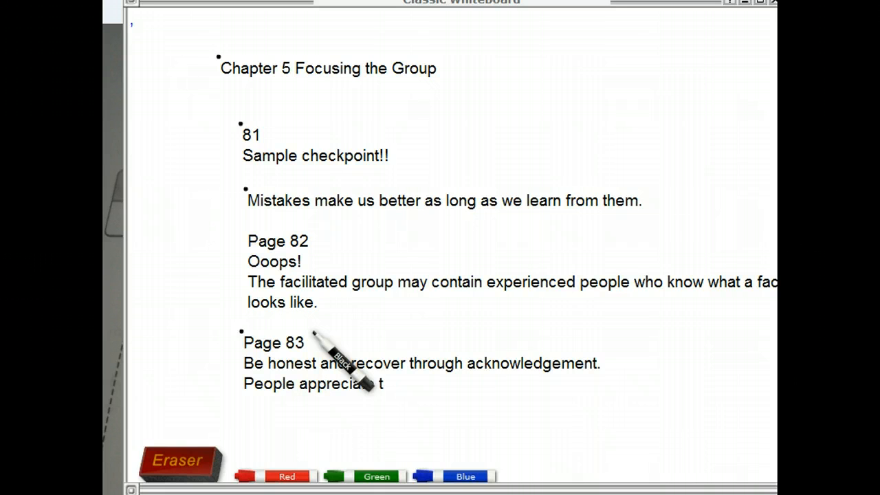
text(hat you are not perfect and expect only that)
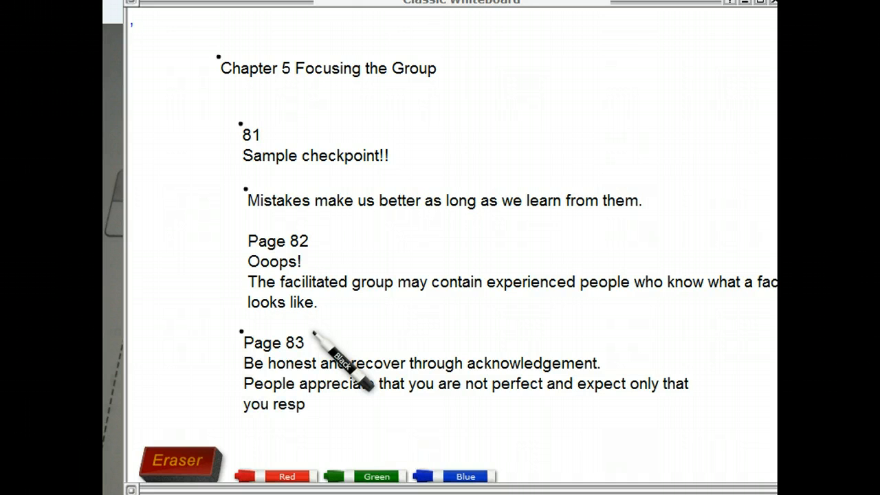
text(ect their knowledge.)
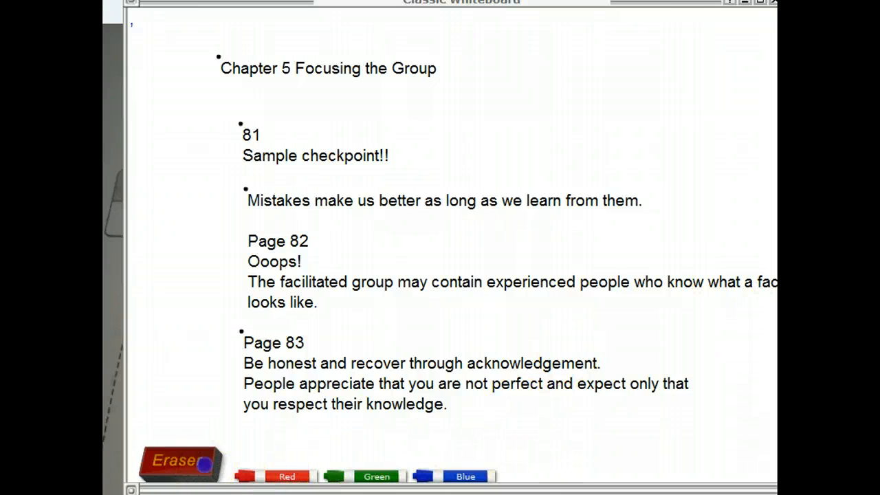
- Erase the Page 82, Ooops!, facilitated-group and Page 83 notes below the heading
drag(180, 461, 244, 95)
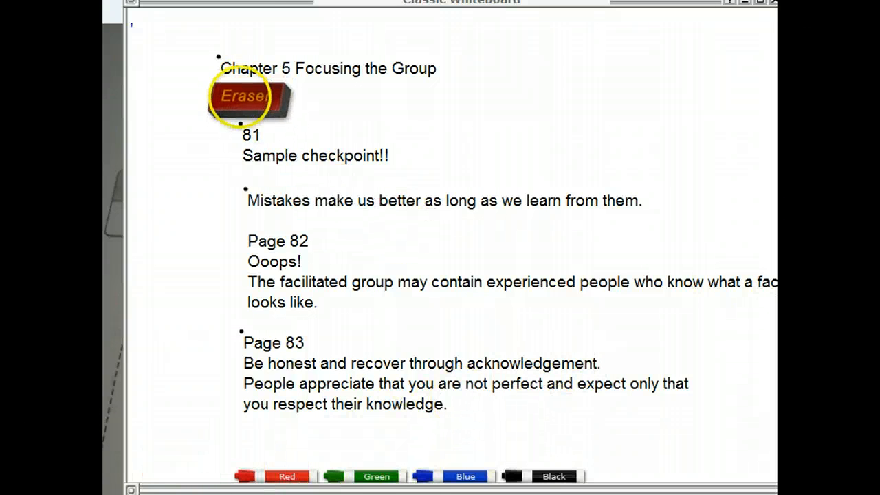
drag(245, 96, 379, 263)
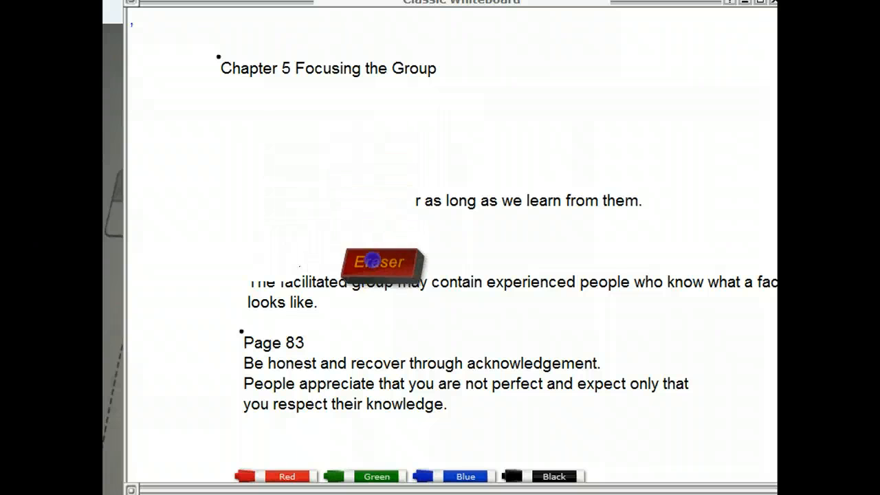
drag(382, 261, 763, 289)
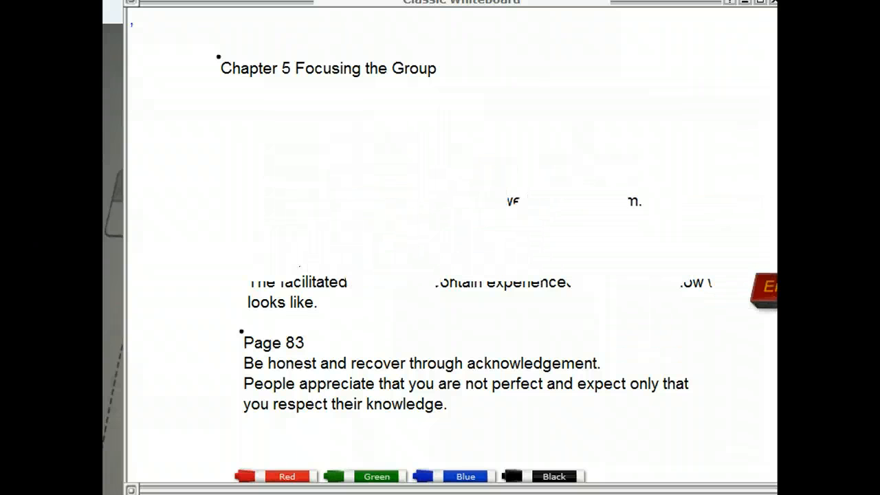
drag(763, 285, 618, 219)
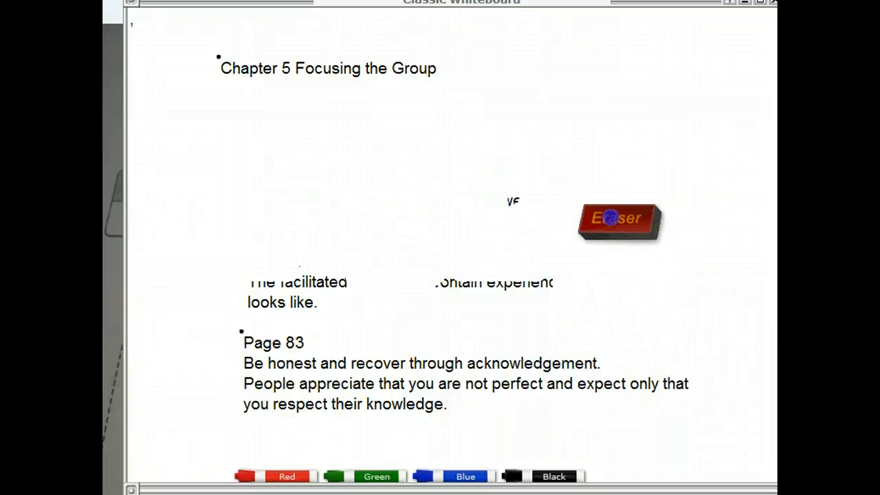
drag(619, 220, 361, 296)
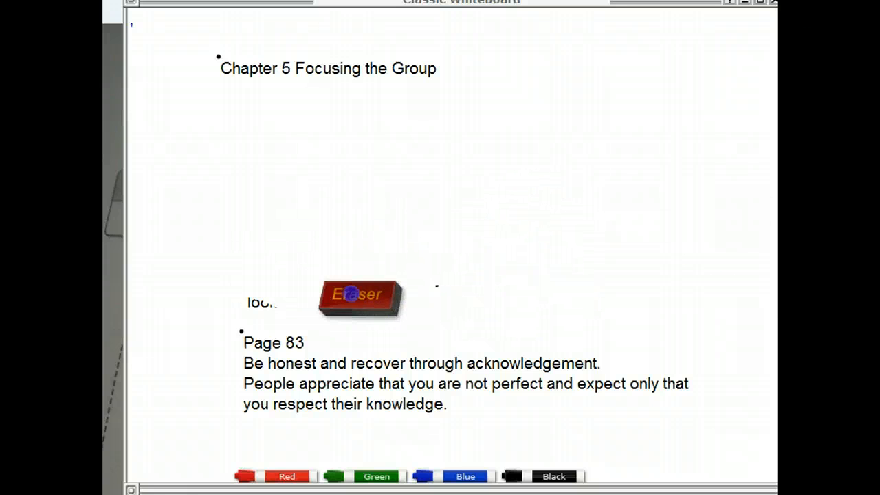
drag(361, 296, 323, 293)
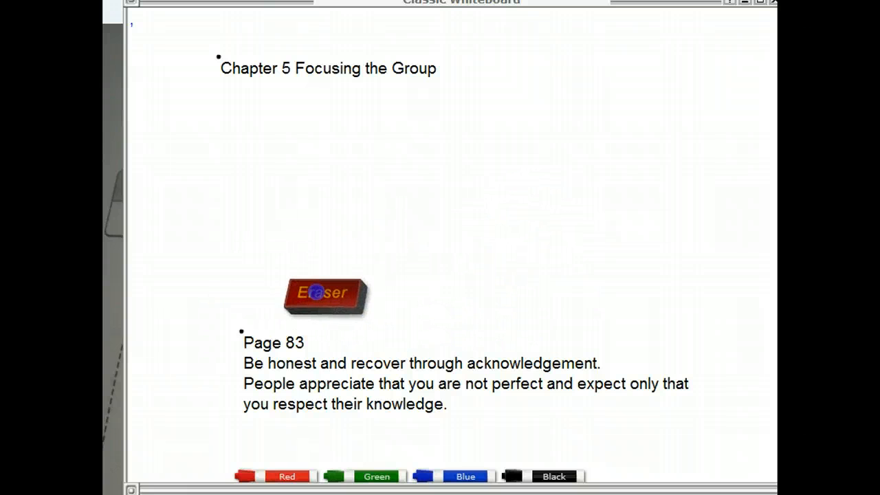
drag(324, 292, 279, 311)
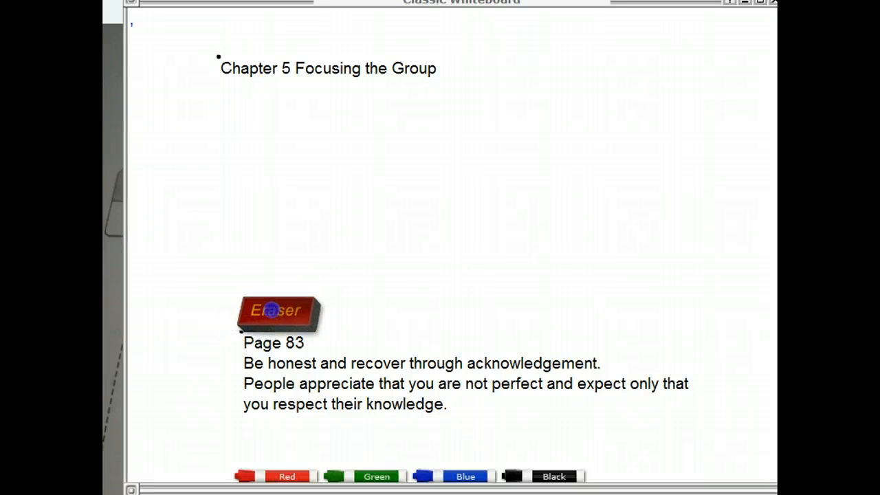
drag(279, 312, 488, 247)
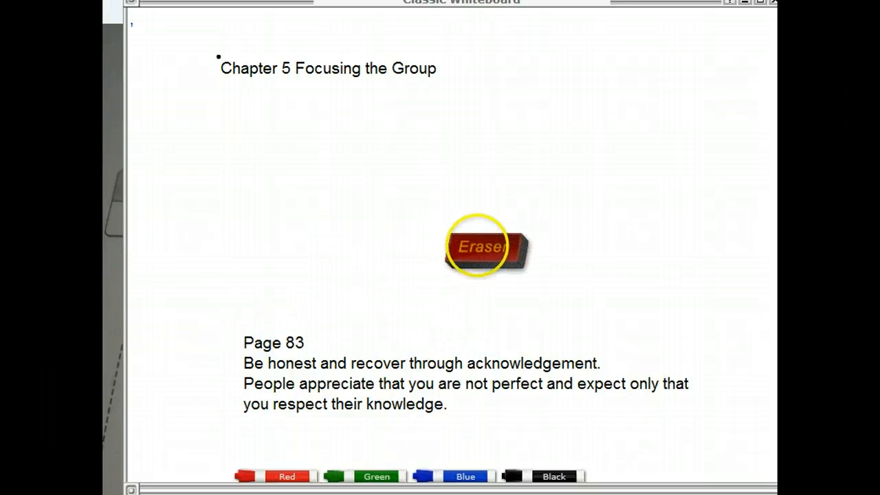
drag(488, 246, 299, 266)
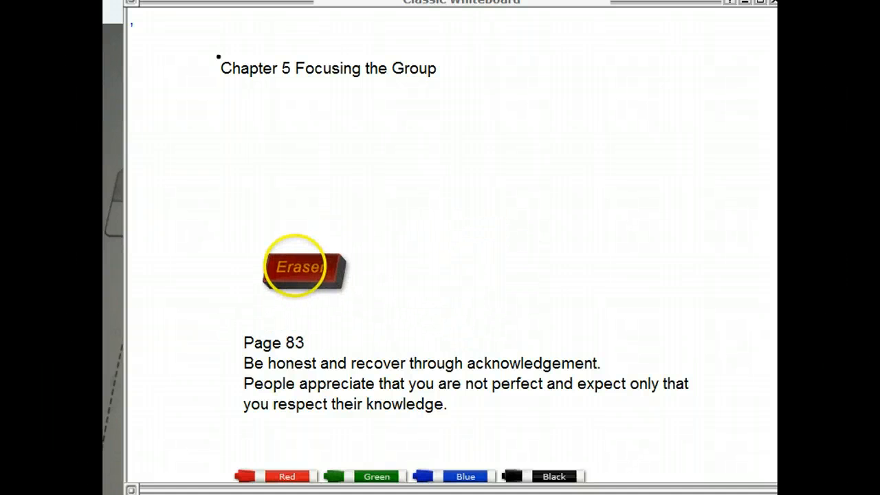
drag(299, 267, 502, 385)
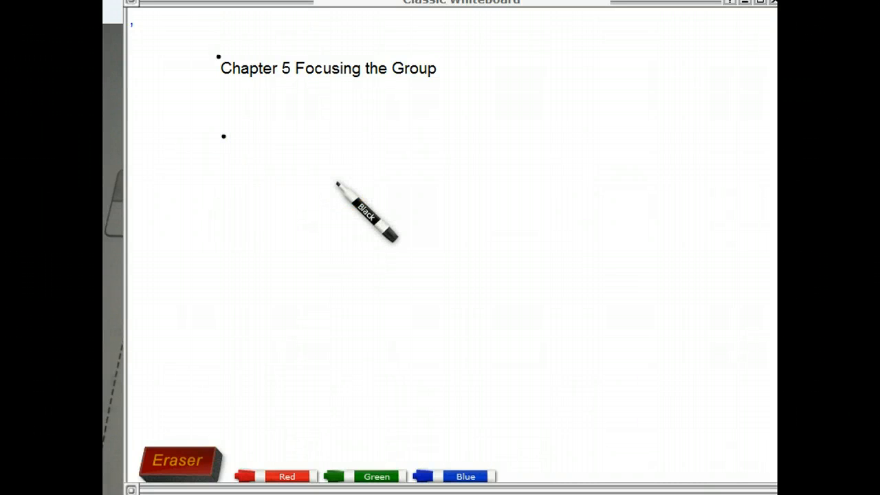
- Write 'Provide the big view - share the "why" often.', fixing the mistyped ending
text(Provide t)
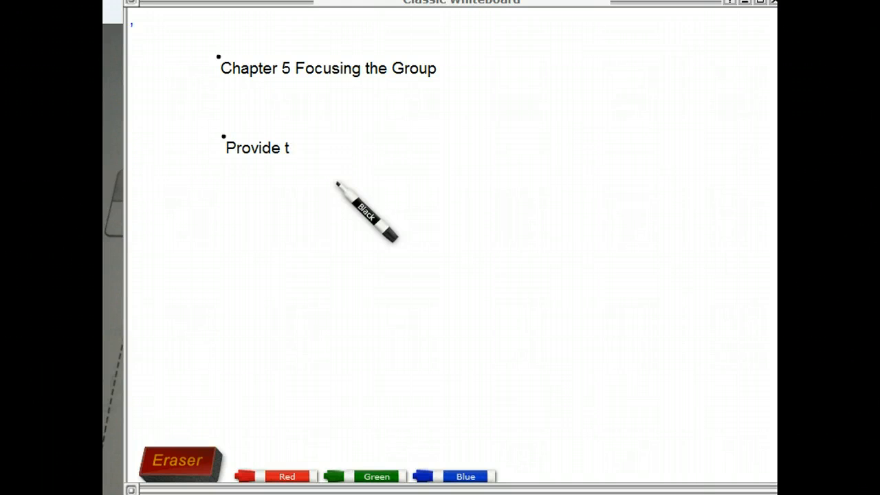
text(he big v)
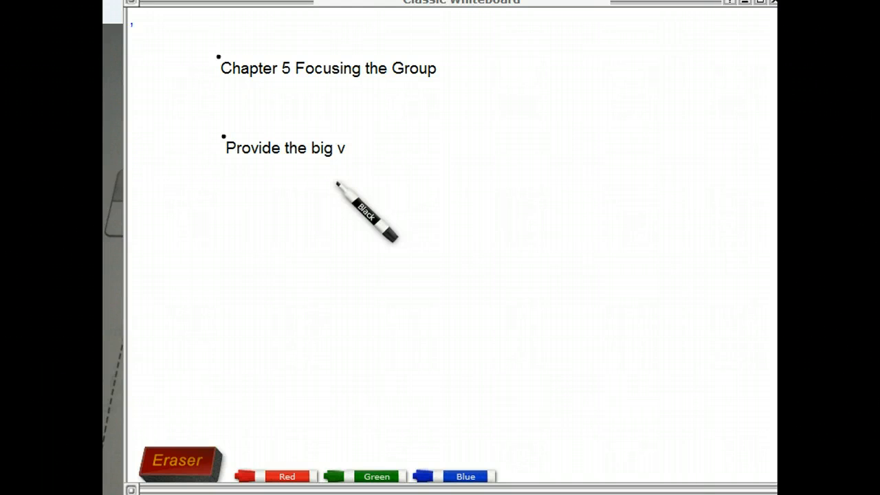
text(iew -)
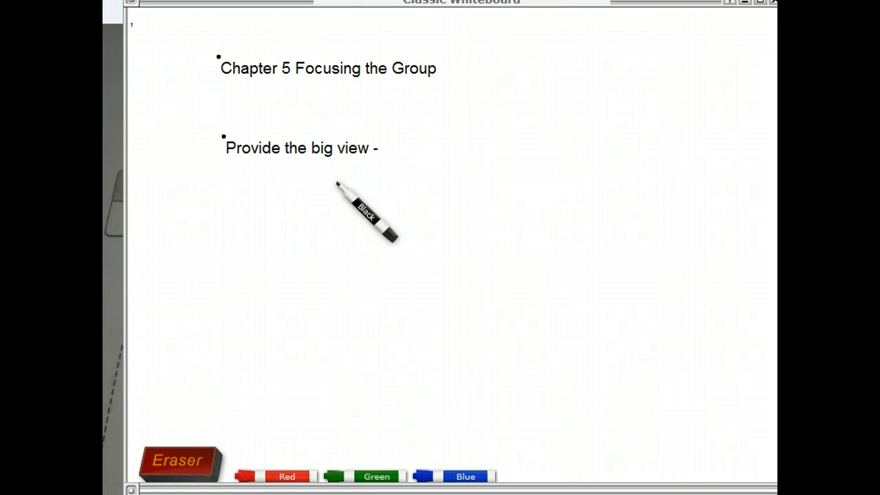
text(share)
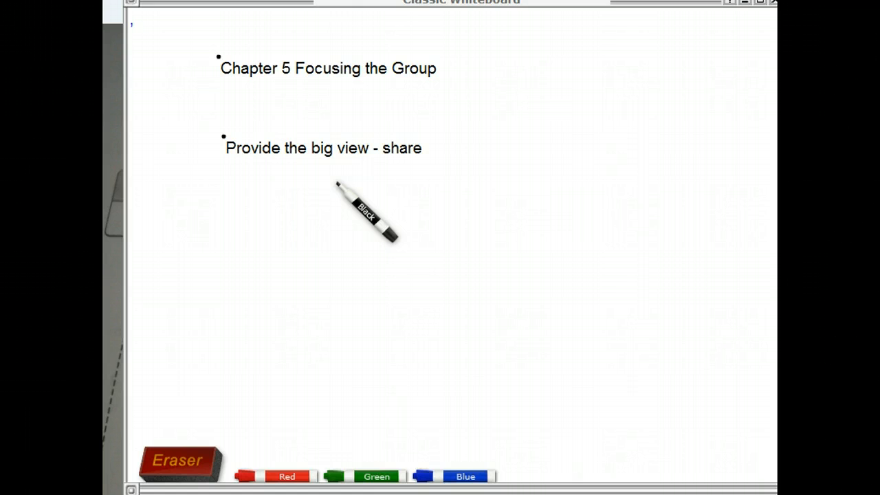
text(the why oft)
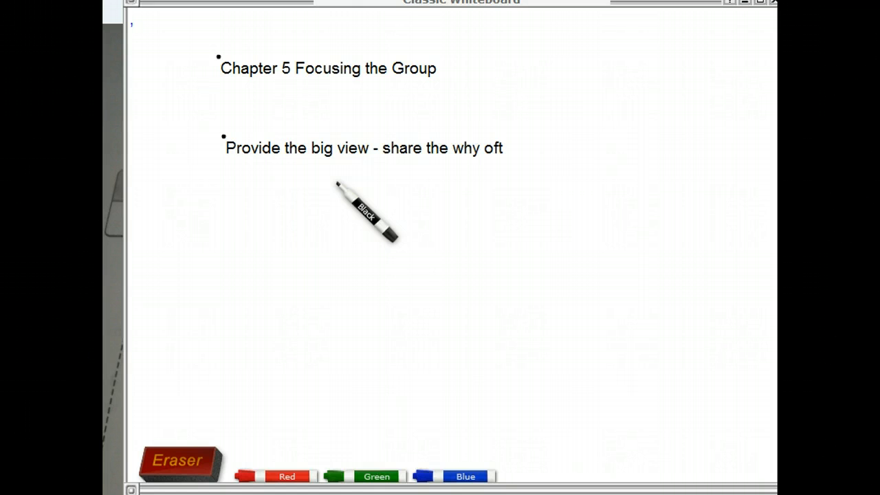
key(BackSpace)
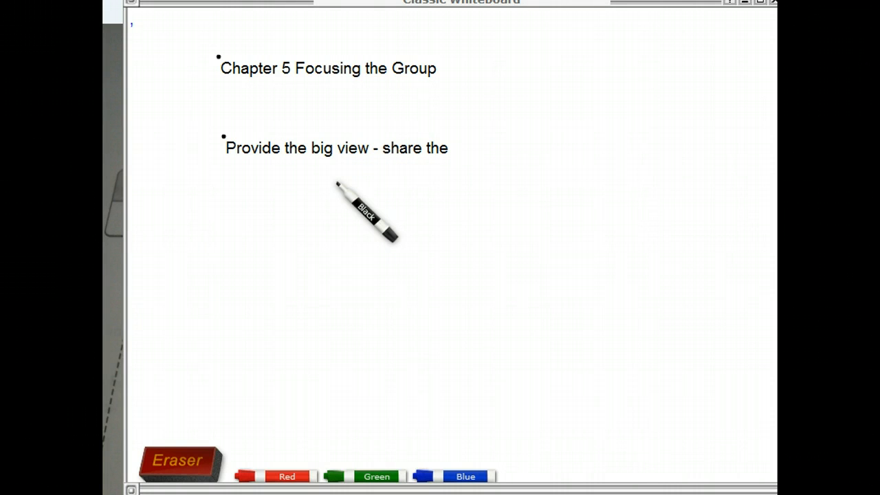
text("wh)
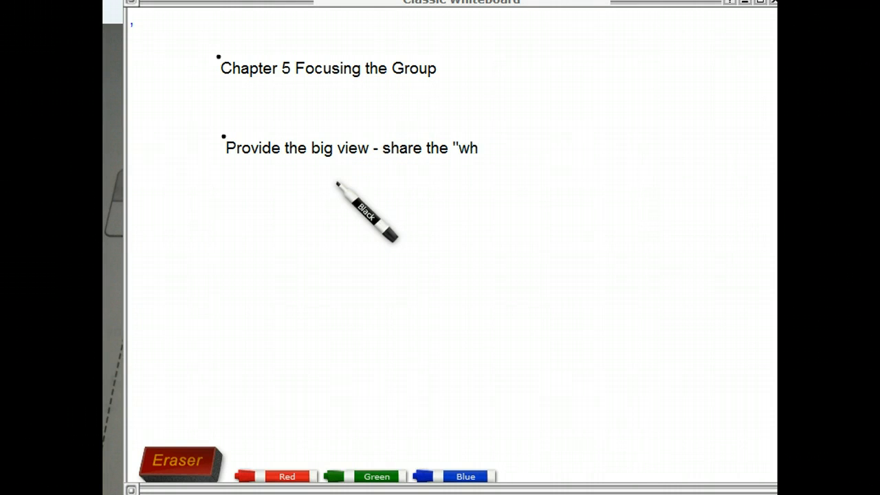
text(y" ofe)
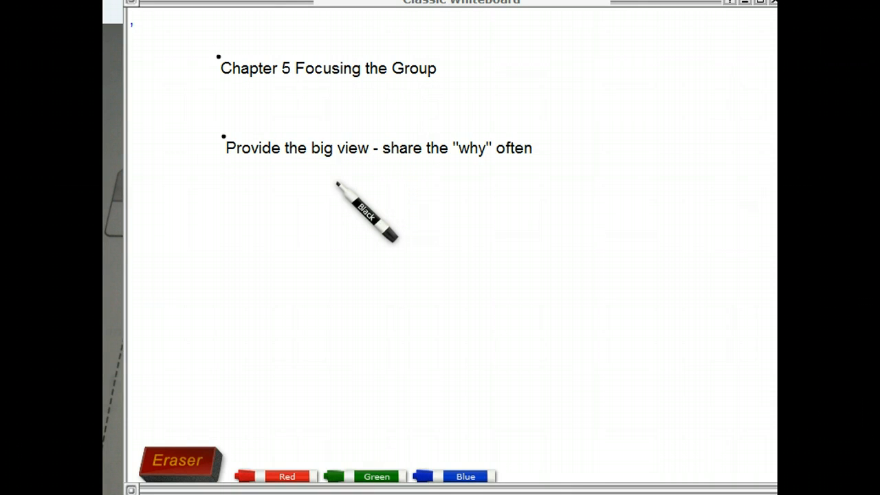
text(.)
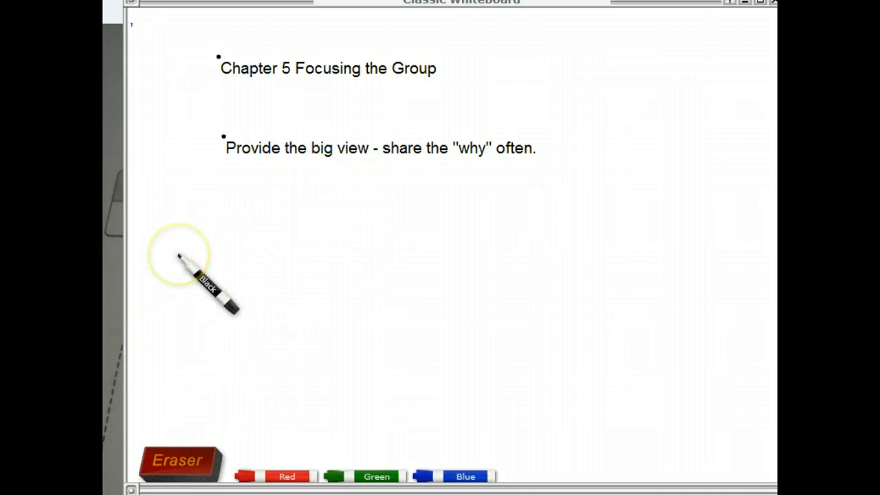
- Type 'People have expectations and they expect for things to make sense.' below the bullet
text(Pe)
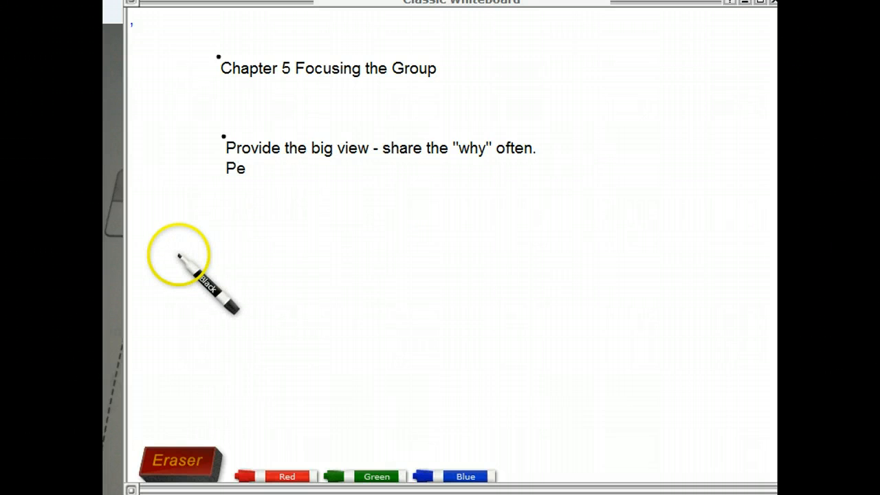
text(ople have e)
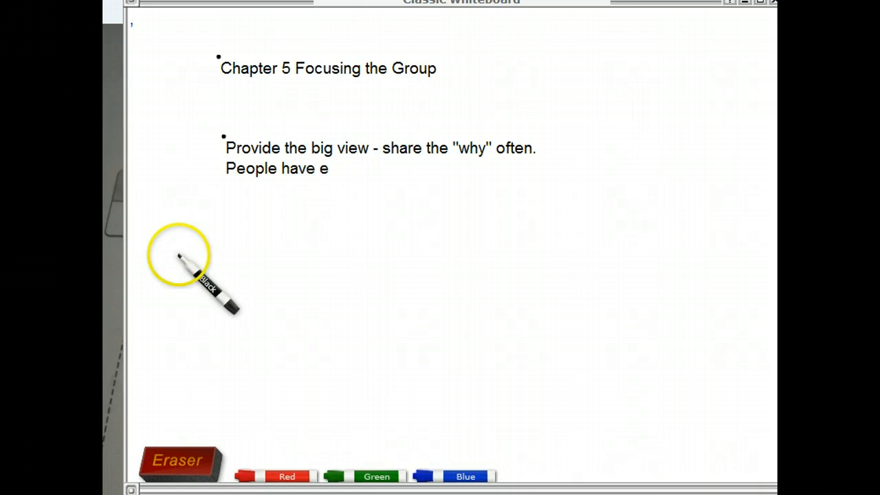
text(xpectations and e)
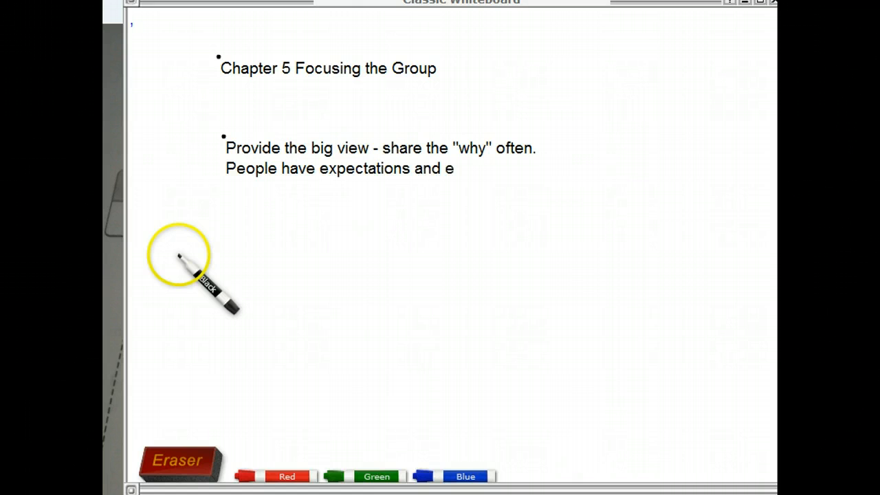
text(they expe)
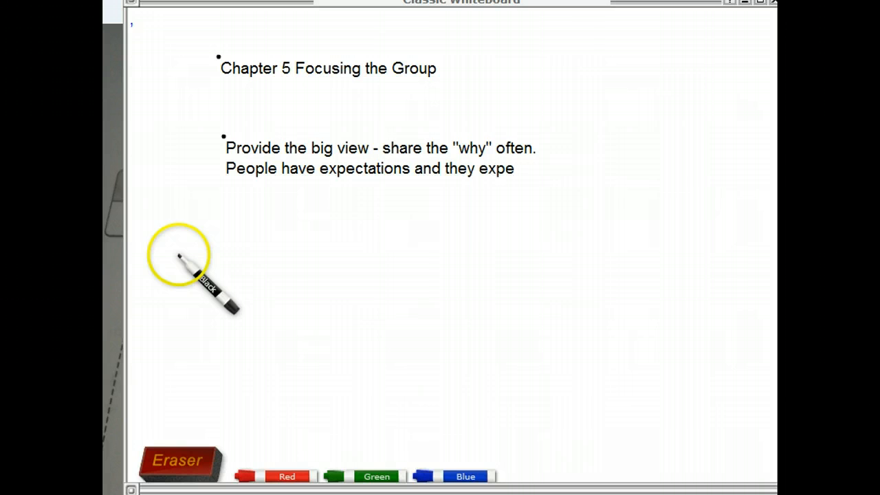
text(ct for thing)
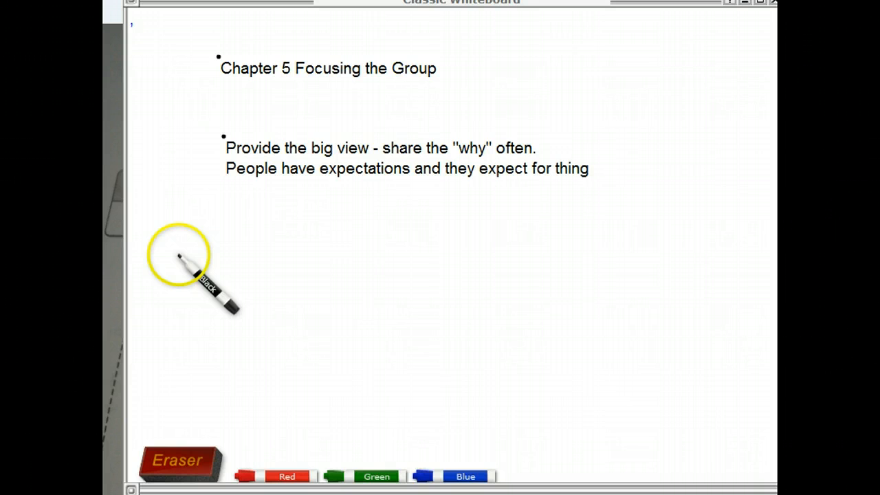
text(s to make sense.)
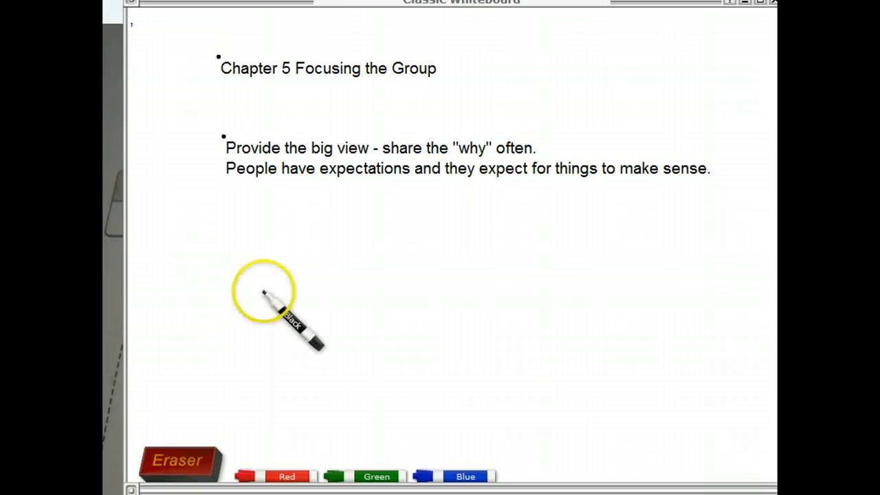
mouse_move(323, 310)
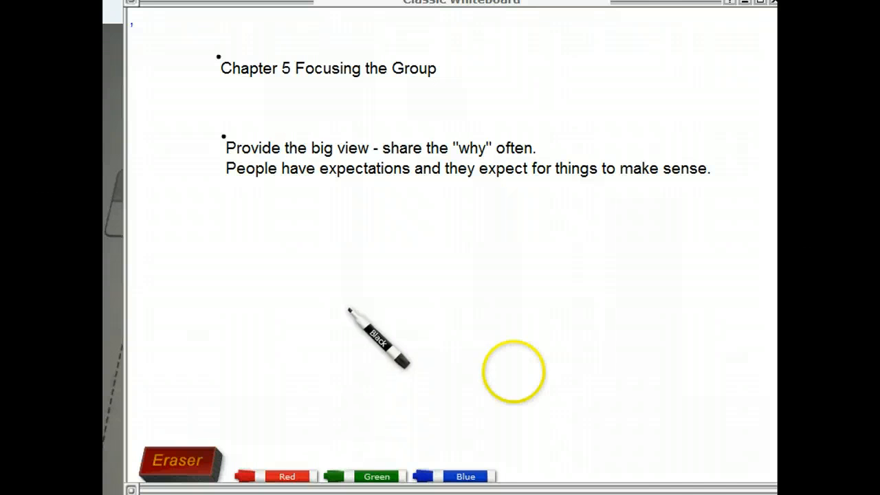
mouse_move(702, 474)
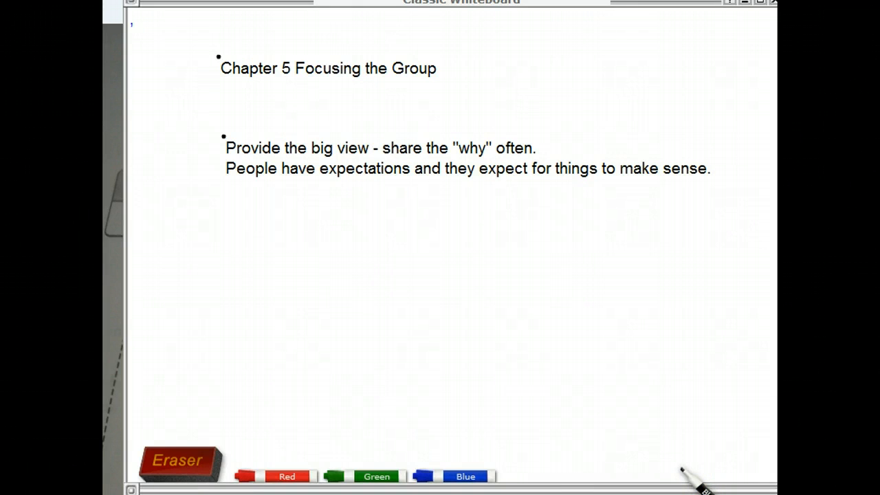
mouse_move(698, 474)
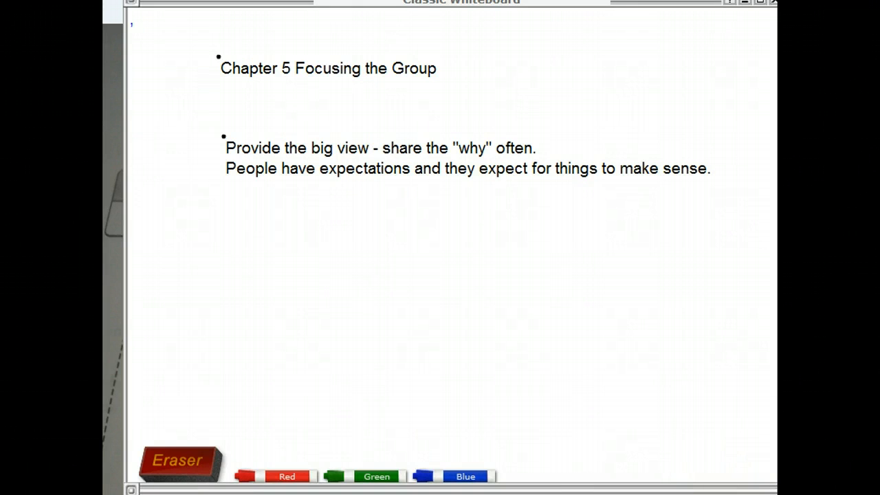